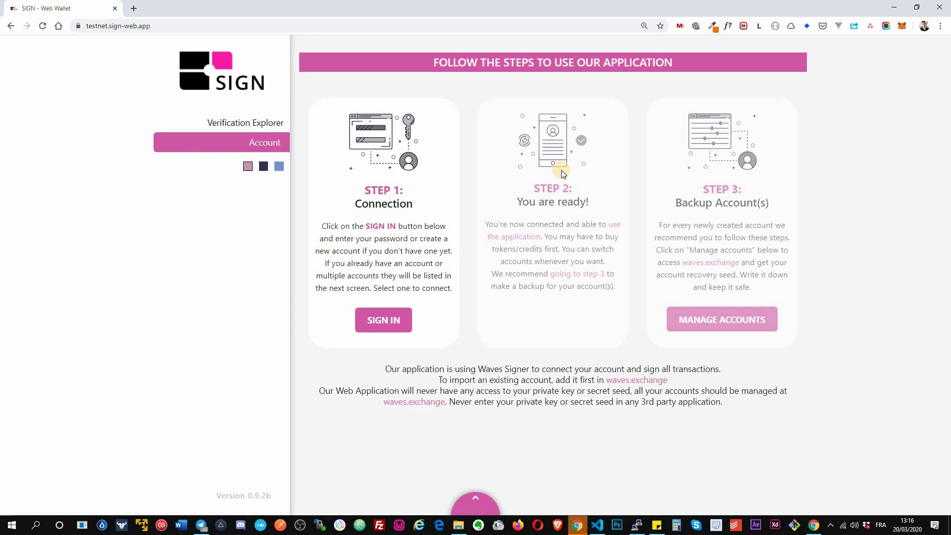
mouse_move(450, 310)
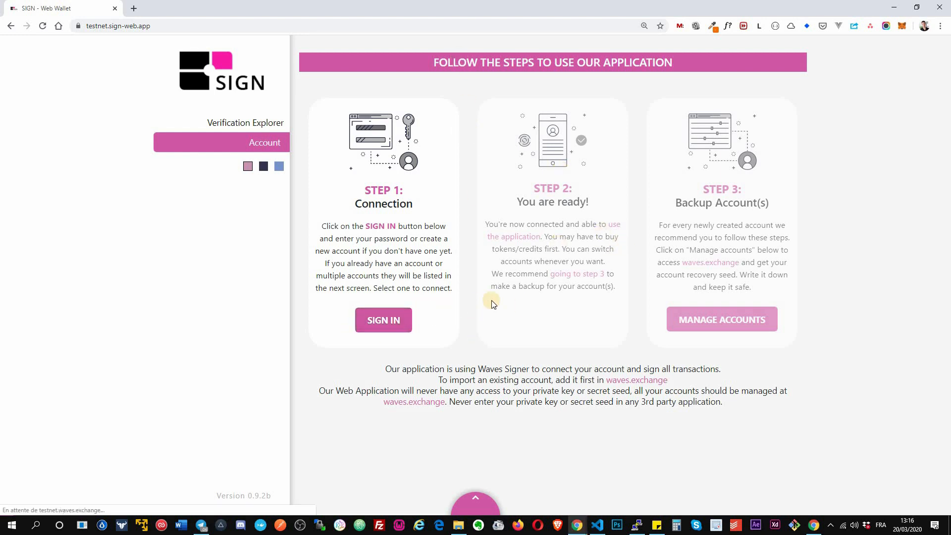
Start signing in from the welcome page to reach the Waves account chooser
left_click(383, 320)
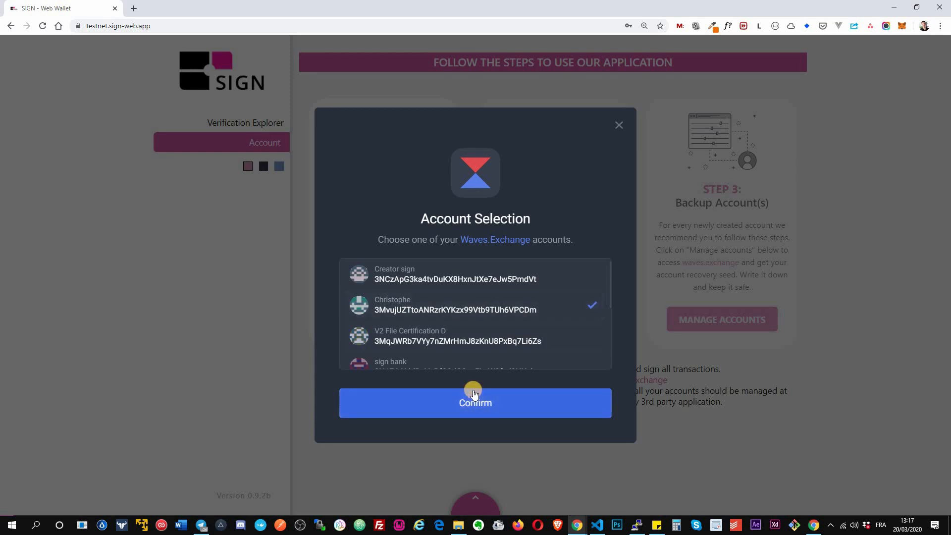
Connect with the chosen account and review its overview and transaction history
left_click(476, 404)
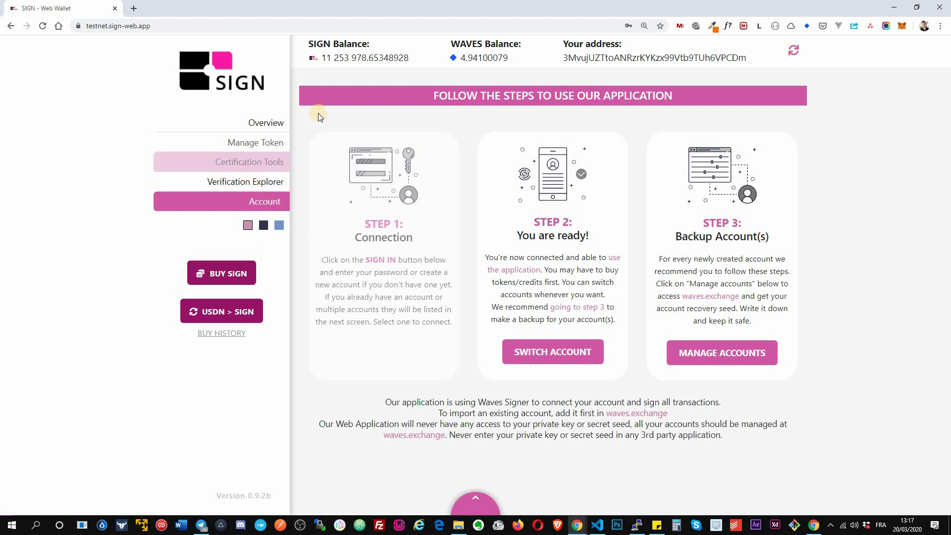
left_click(266, 123)
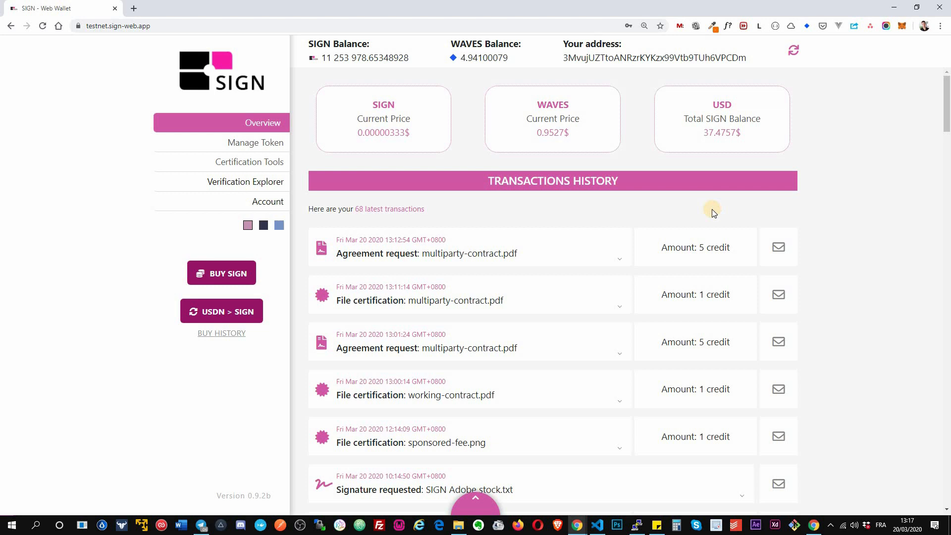
scroll("down", 3)
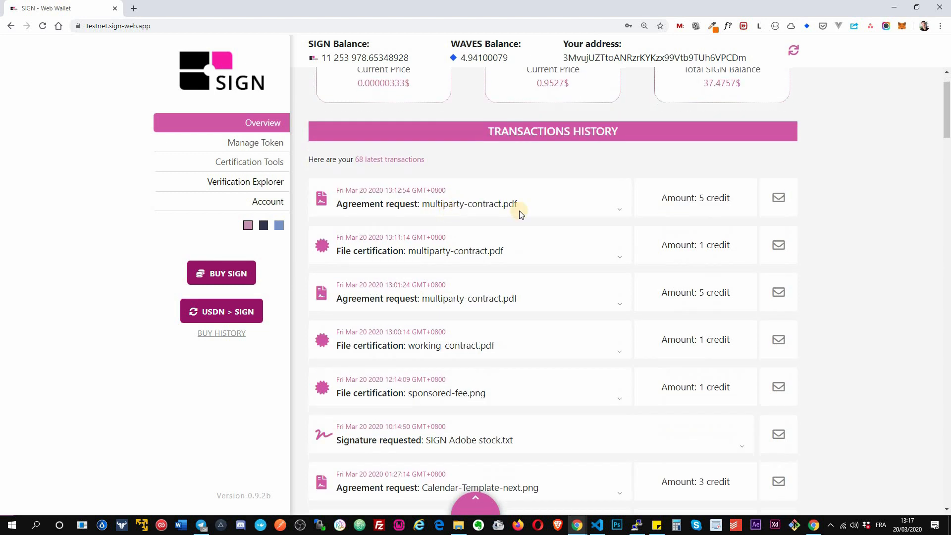
scroll("down", 3)
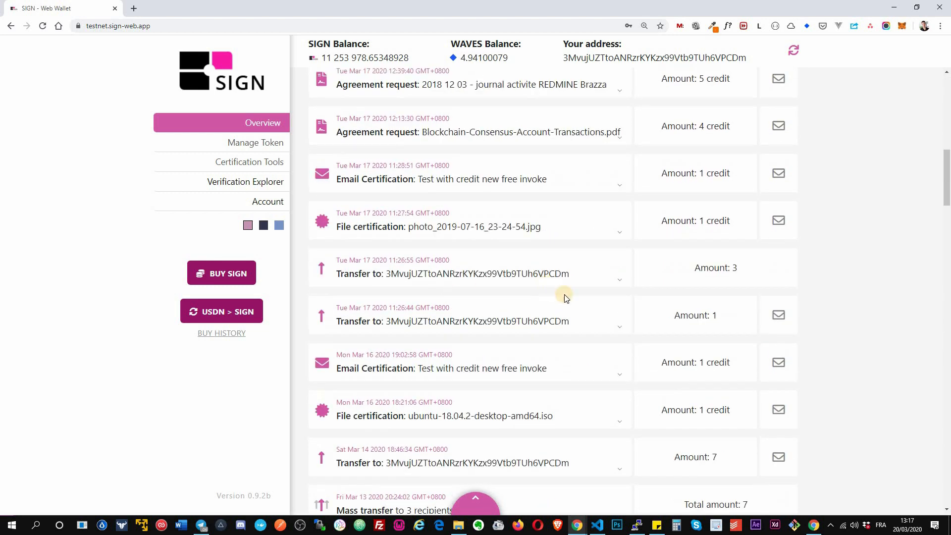
Expand the Manage Token menu to reveal receive, send and mass-send options
left_click(255, 142)
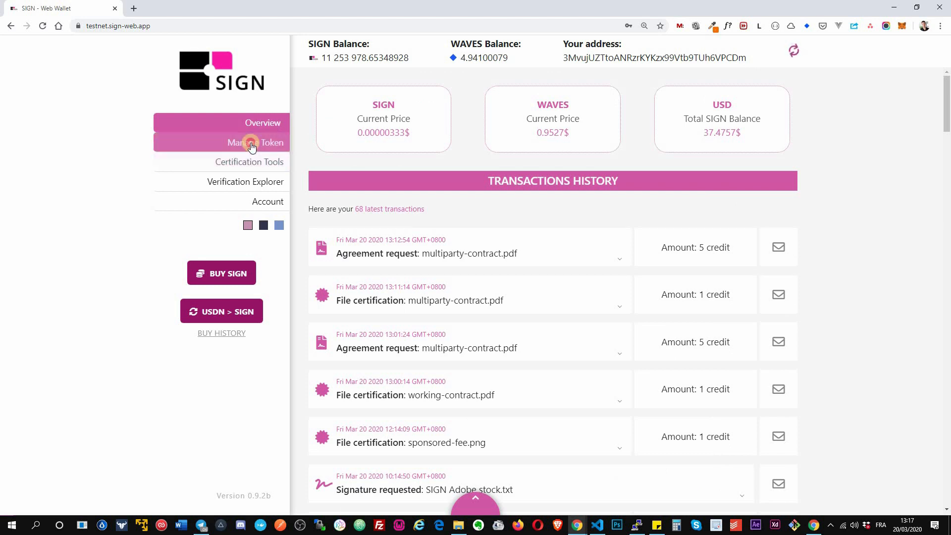
left_click(255, 143)
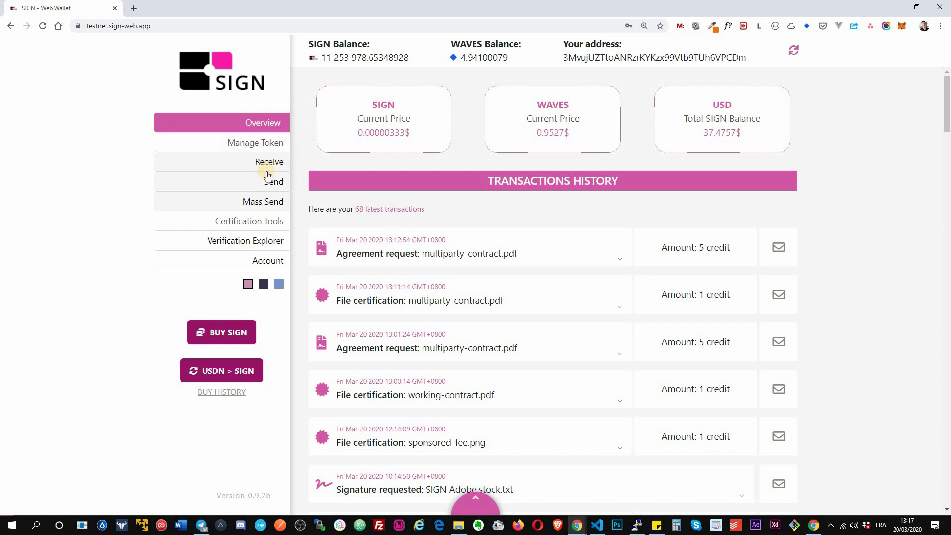
View the deposit page, outgoing transfers with a new transfer form, then the mass transfer history
left_click(270, 163)
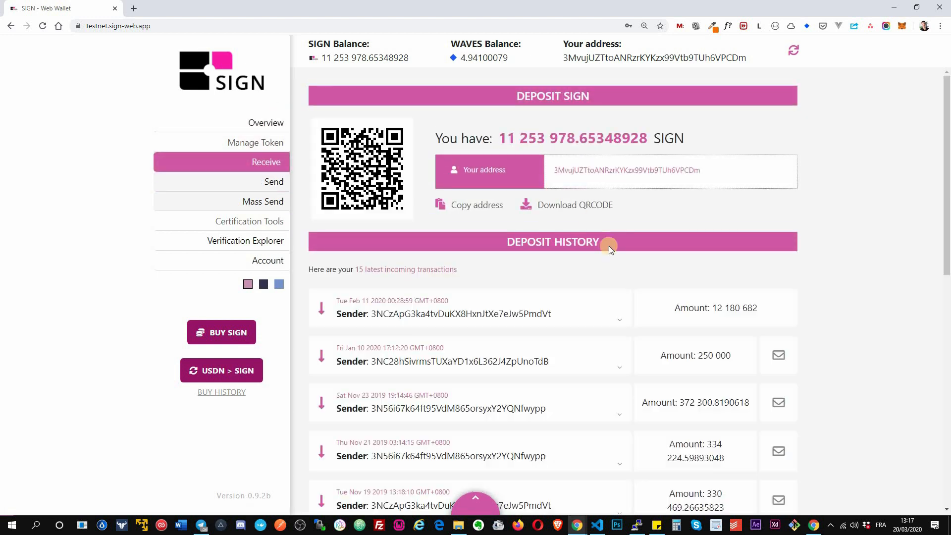
mouse_move(273, 183)
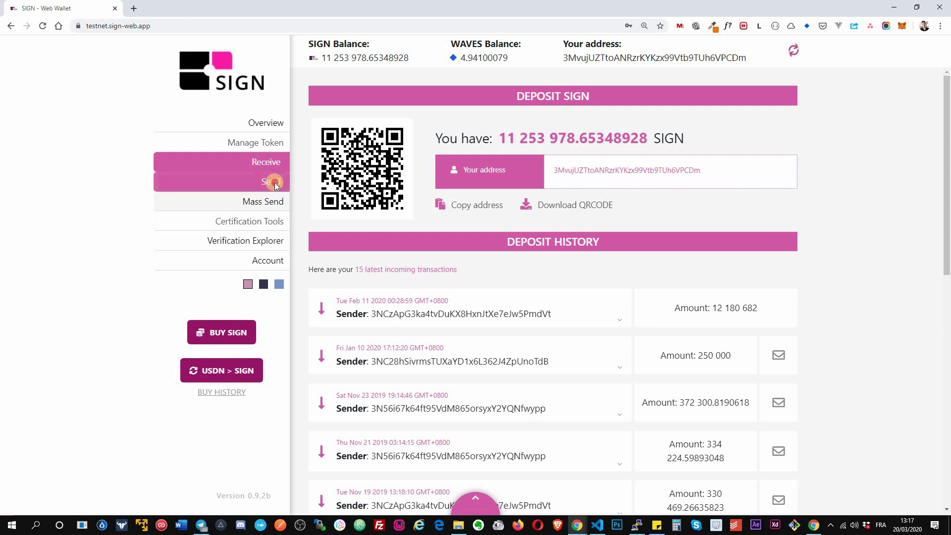
left_click(270, 182)
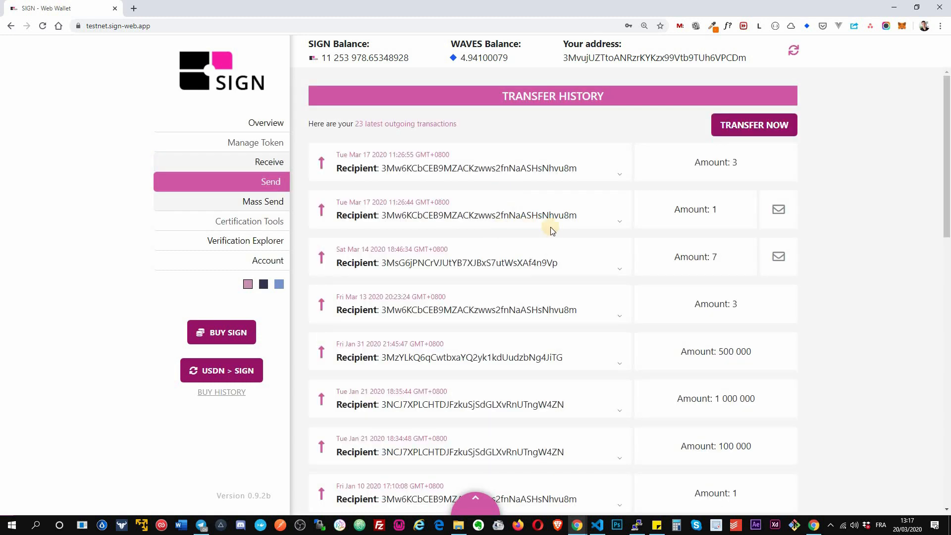
mouse_move(557, 241)
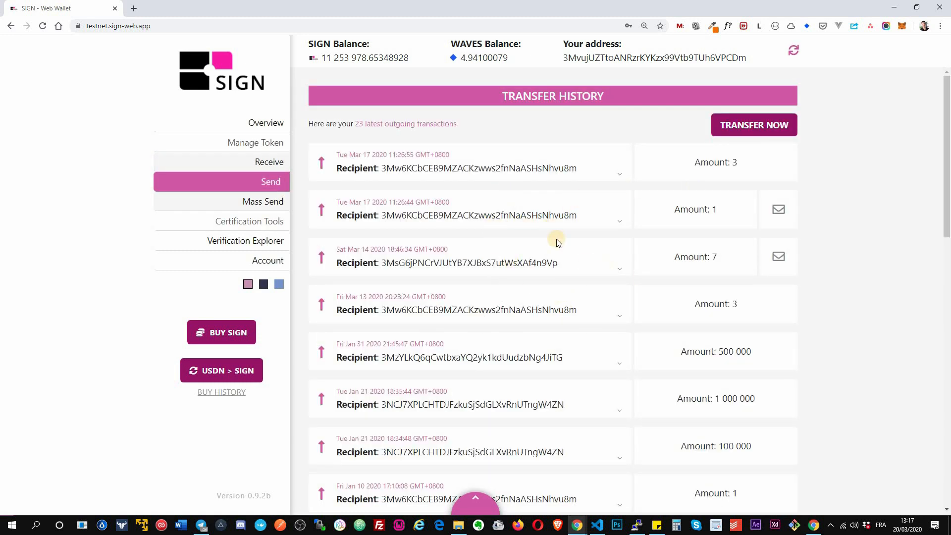
mouse_move(769, 129)
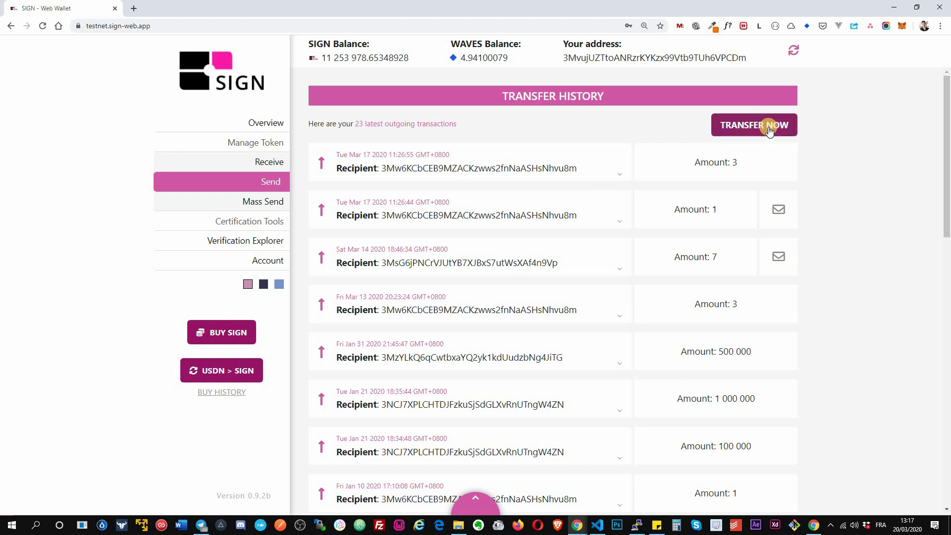
left_click(754, 125)
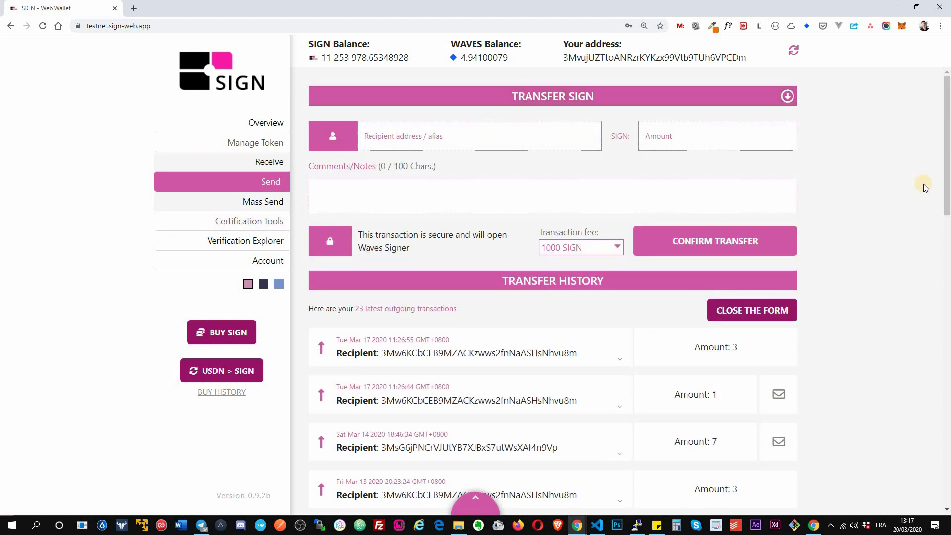
mouse_move(246, 232)
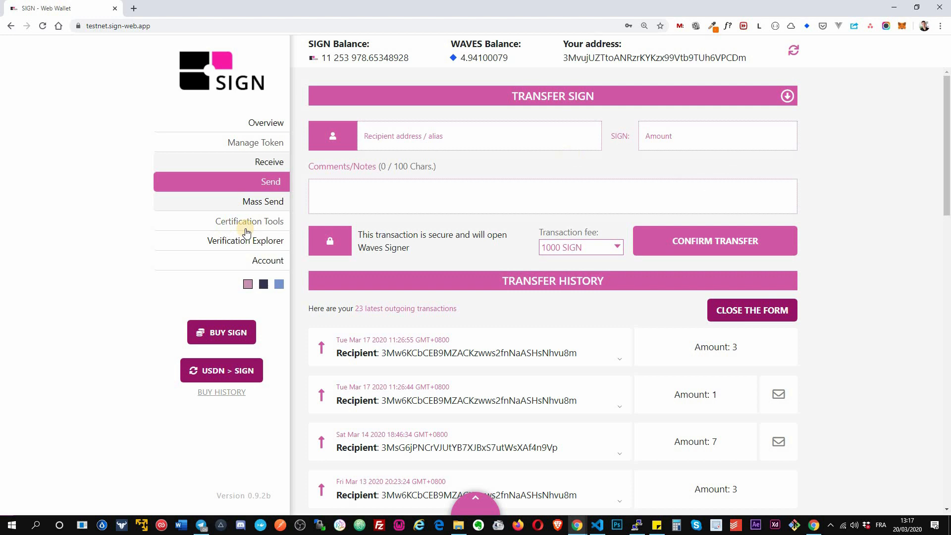
left_click(263, 201)
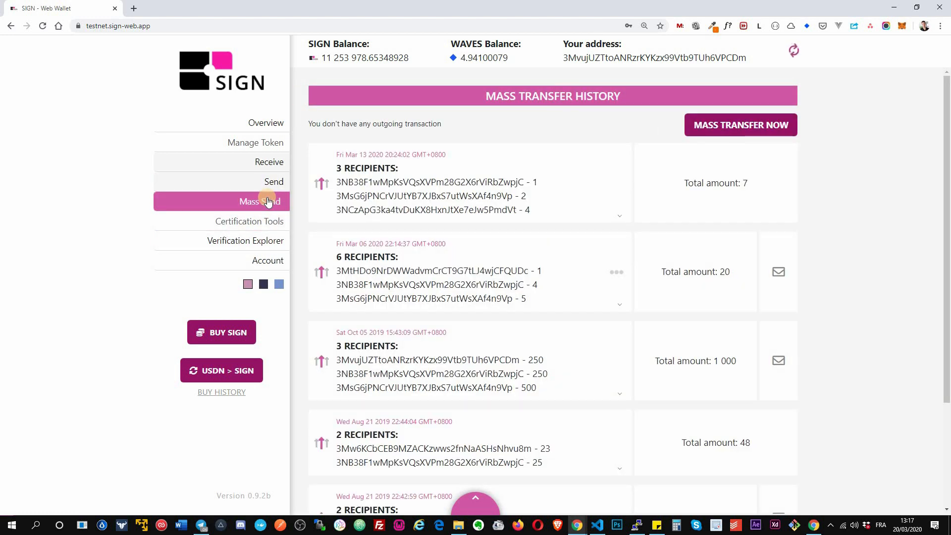
mouse_move(403, 156)
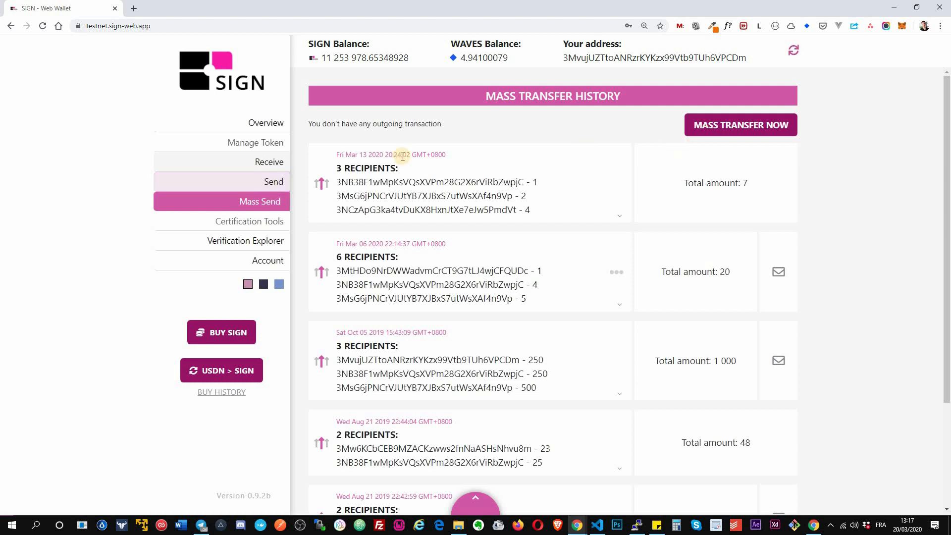
Try the mass transfer form's recipient rows, then expand the first past mass transfer's details
left_click(741, 125)
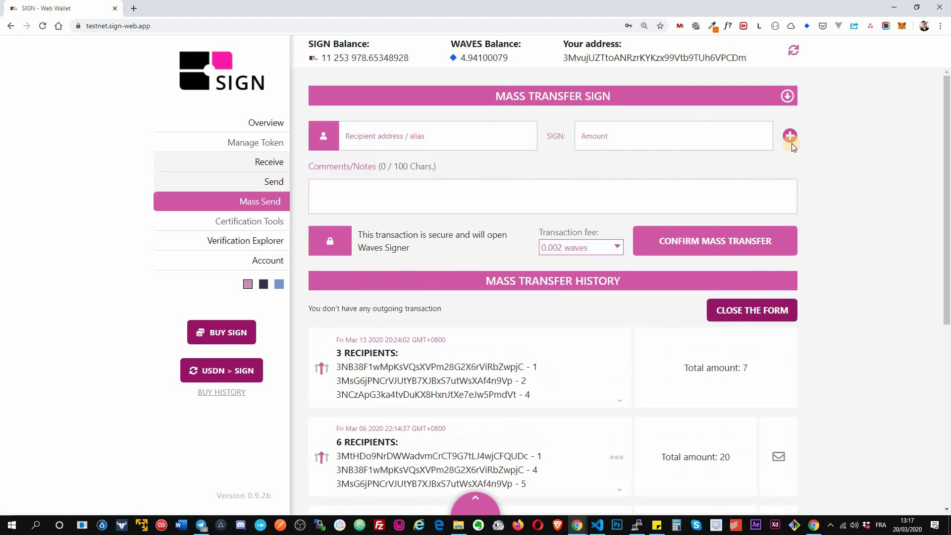
left_click(791, 135)
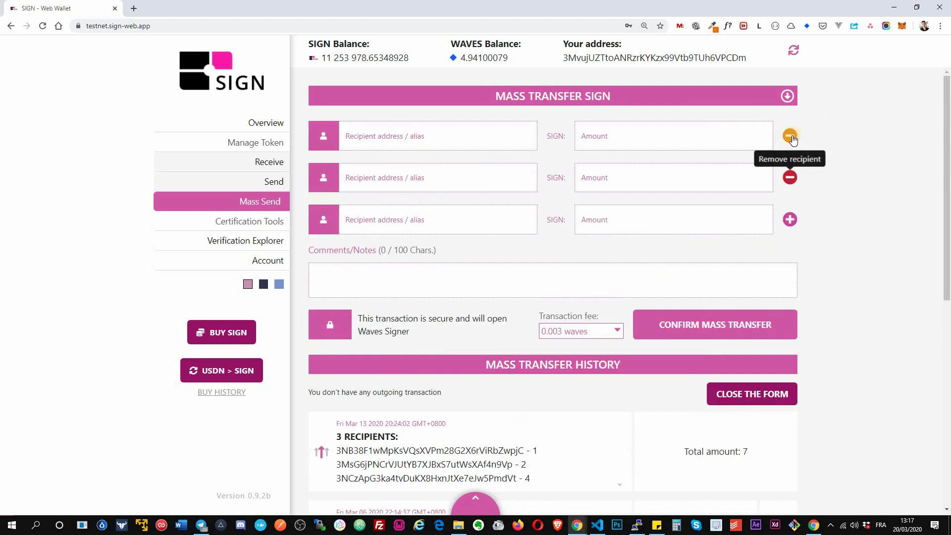
left_click(790, 136)
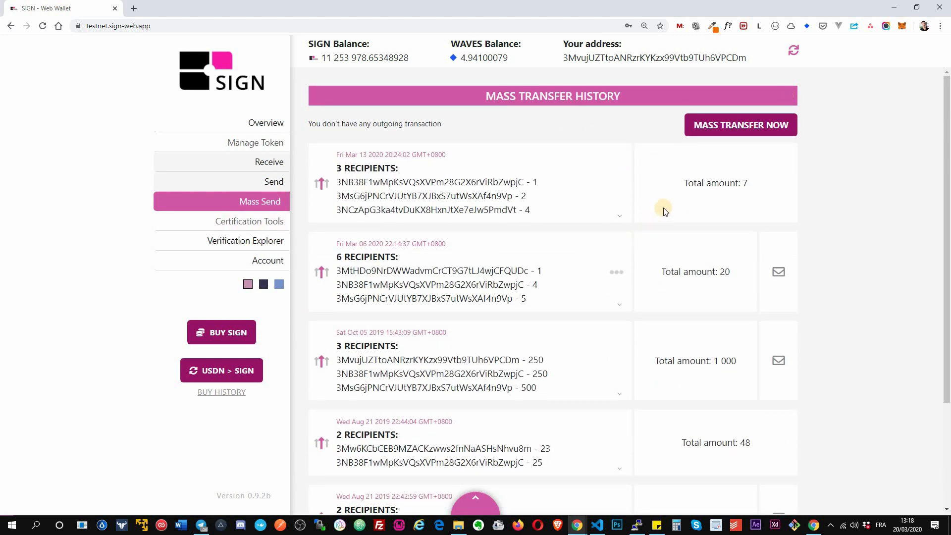
mouse_move(624, 244)
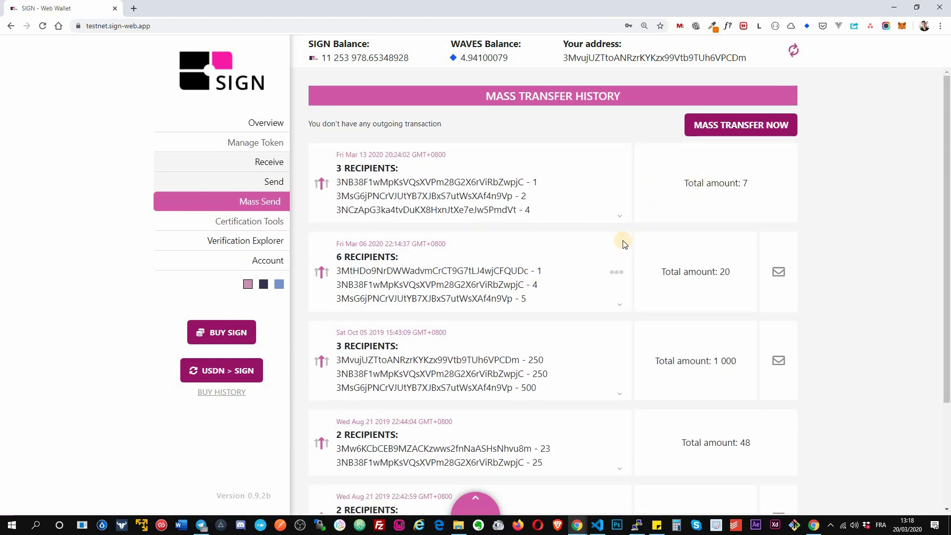
mouse_move(616, 272)
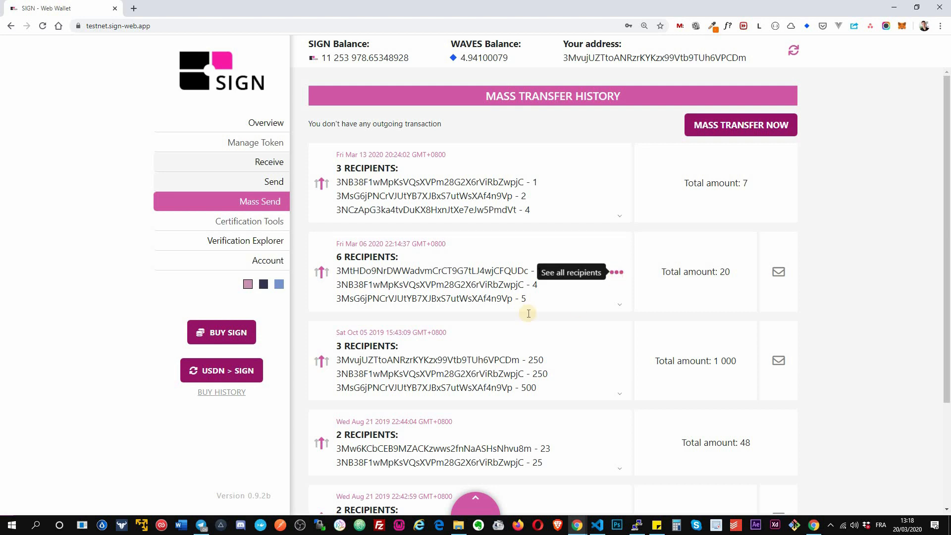
mouse_move(620, 218)
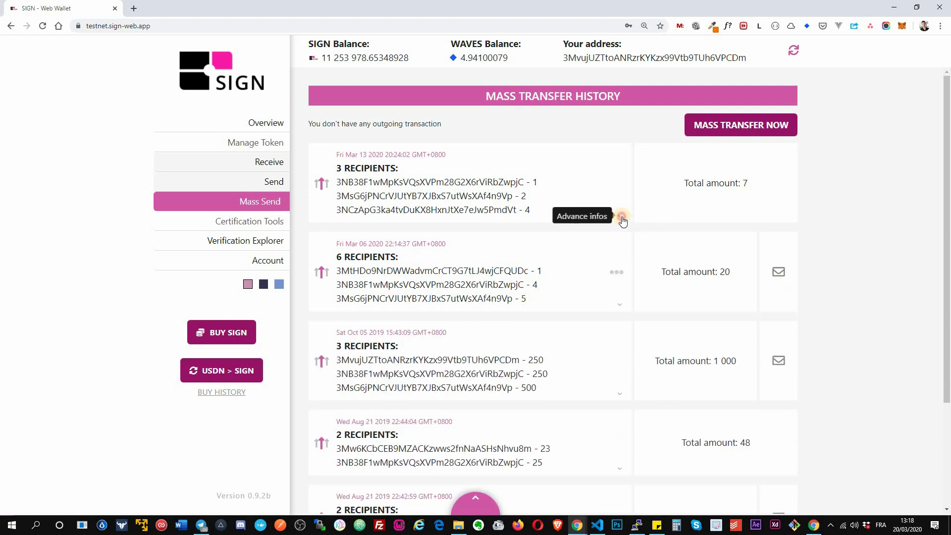
left_click(622, 220)
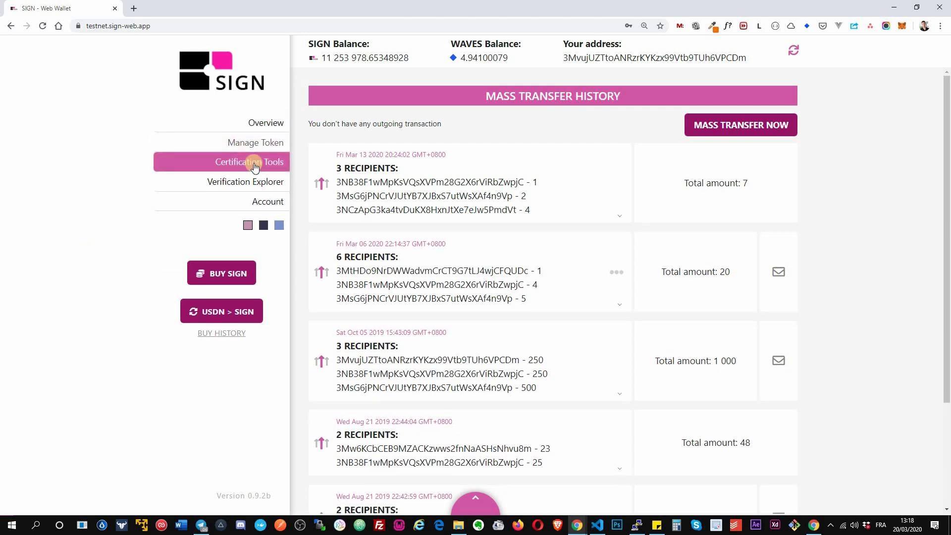
mouse_move(289, 190)
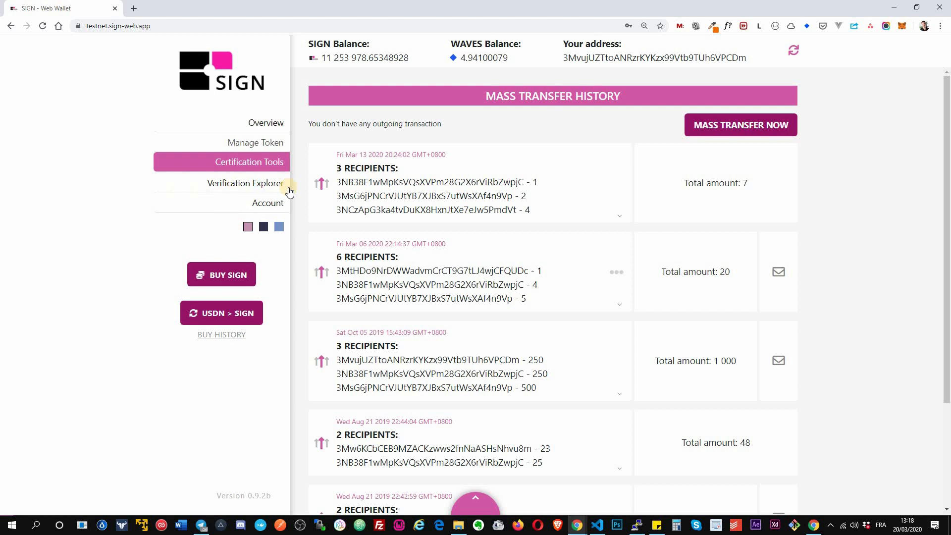
Load multiparty-contract.pdf into a new file certification and select its reference text
left_click(249, 163)
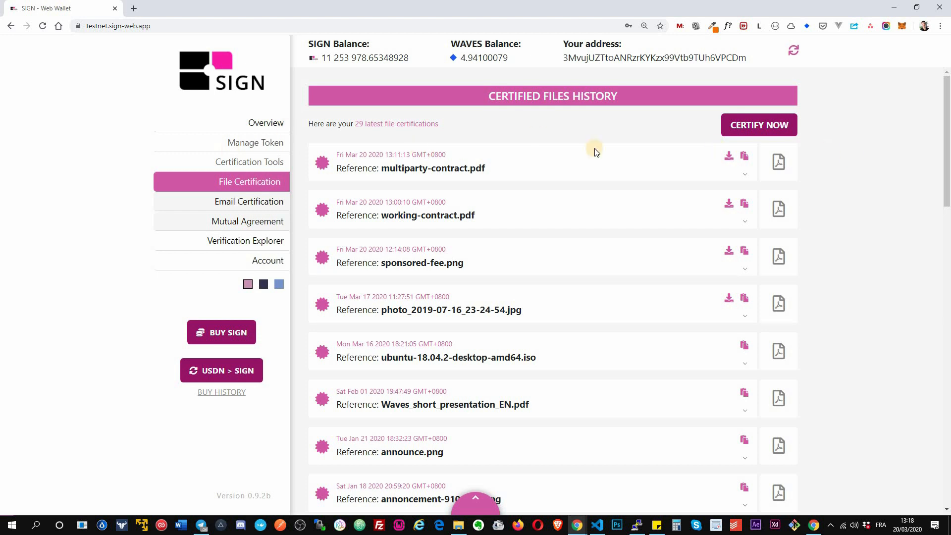
left_click(759, 125)
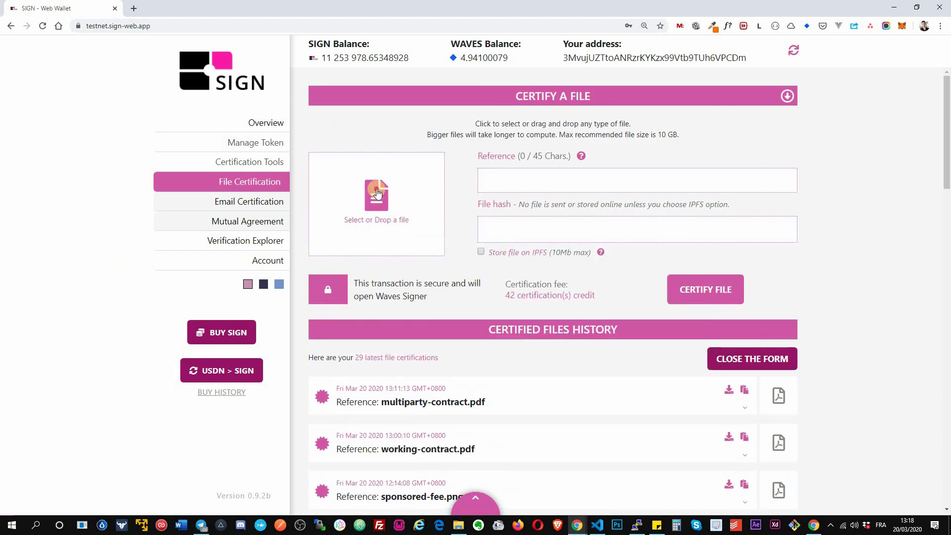
left_click(377, 195)
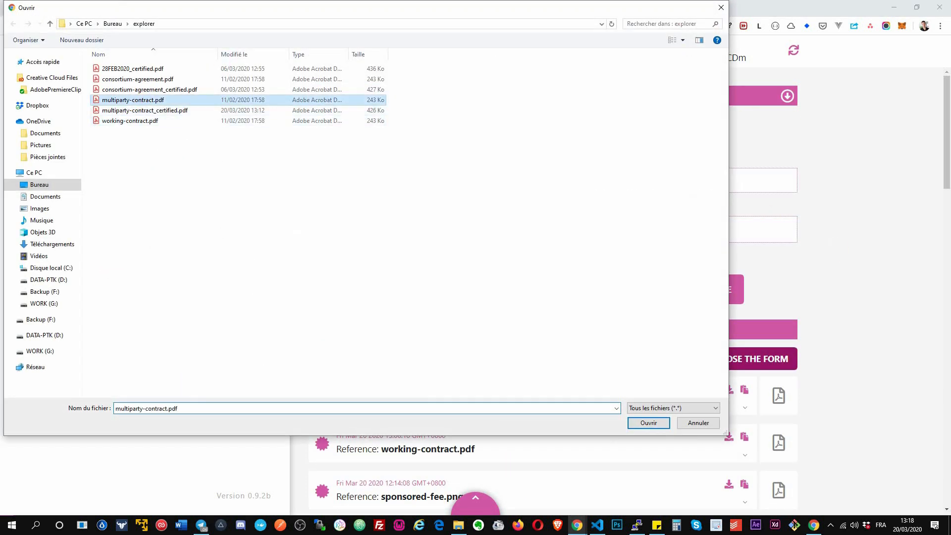
left_click(648, 423)
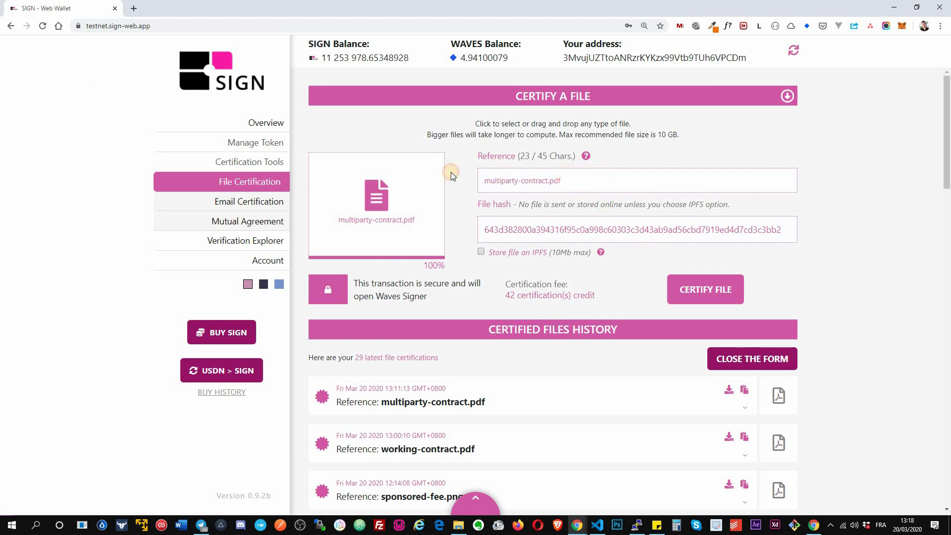
triple_click(522, 181)
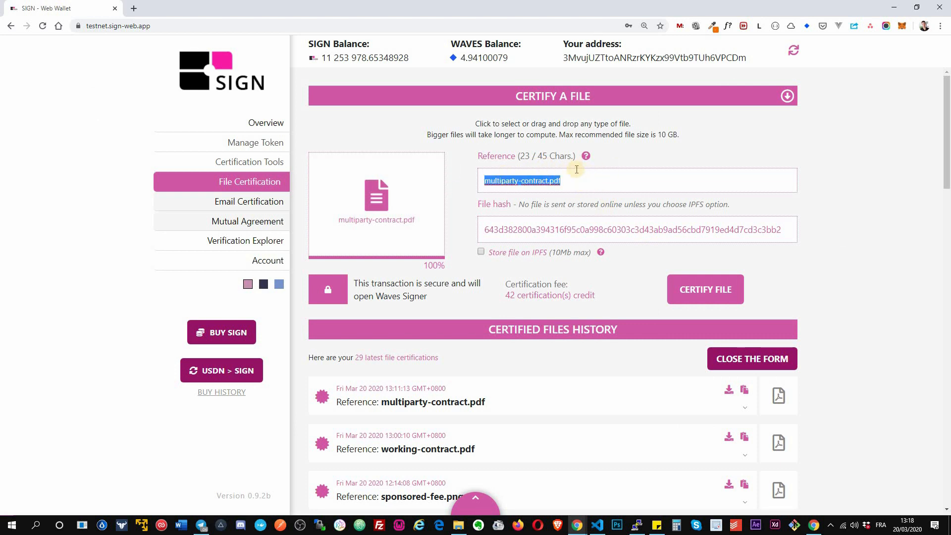
mouse_move(581, 183)
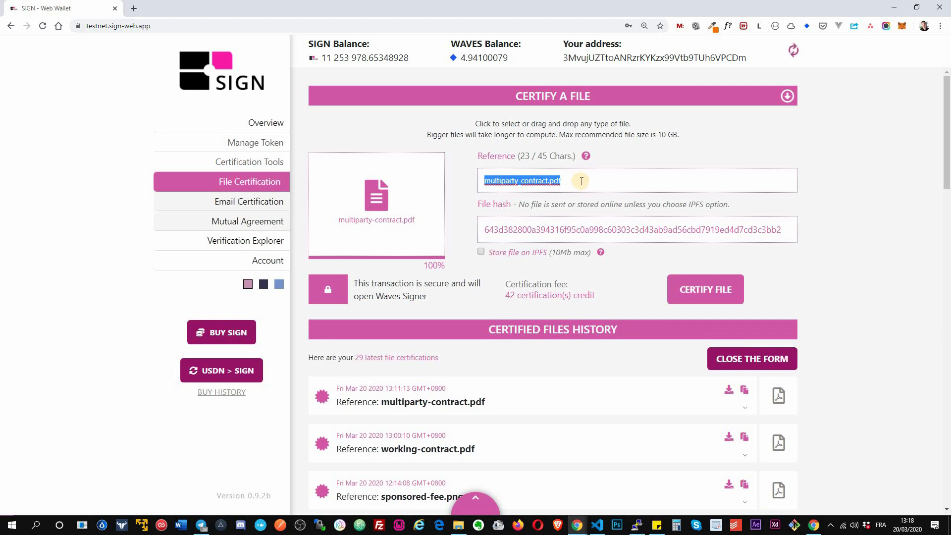
mouse_move(525, 229)
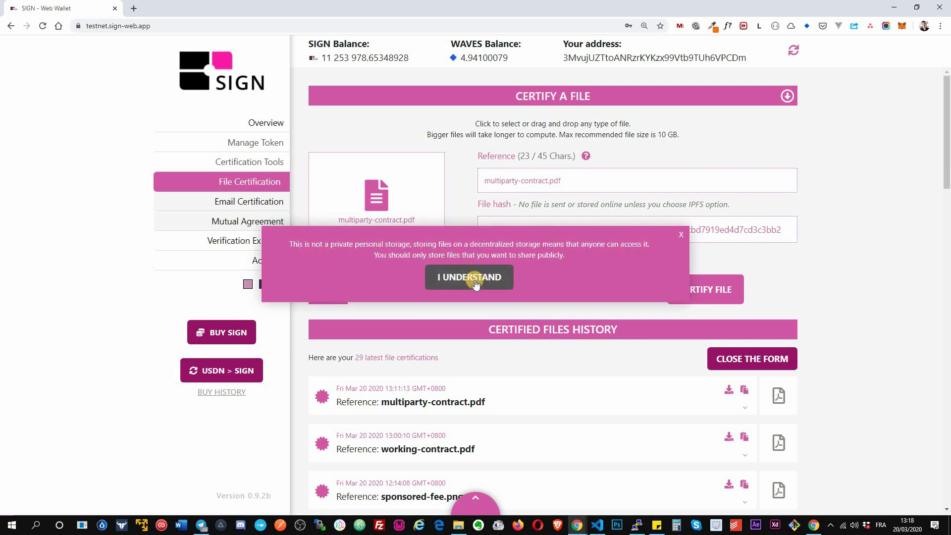
Accept the public IPFS storage warning, submit the certification and approve it in Waves Signer
left_click(470, 277)
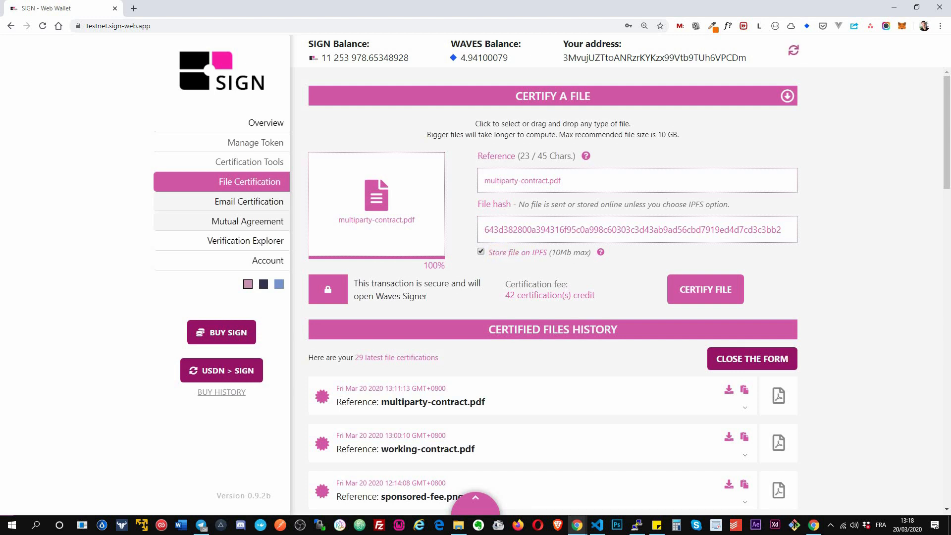
left_click(706, 289)
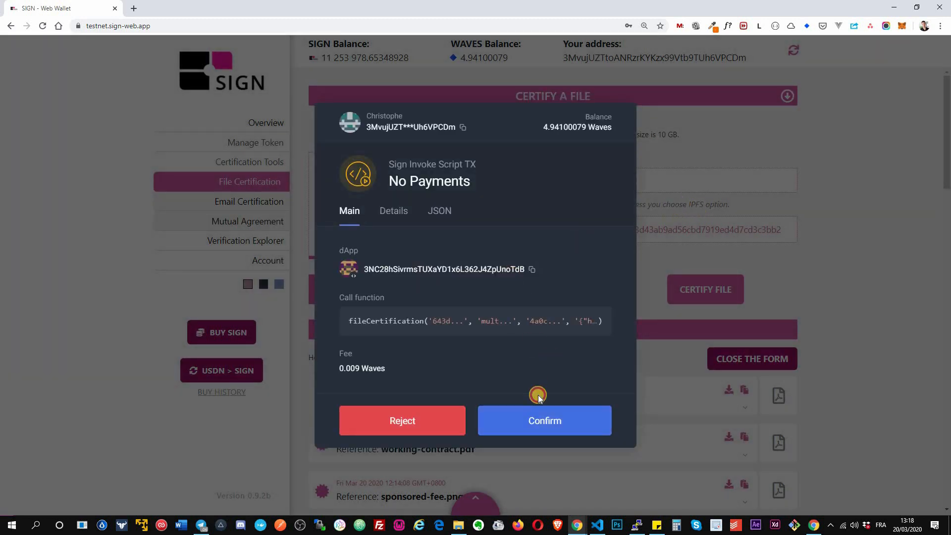
left_click(545, 420)
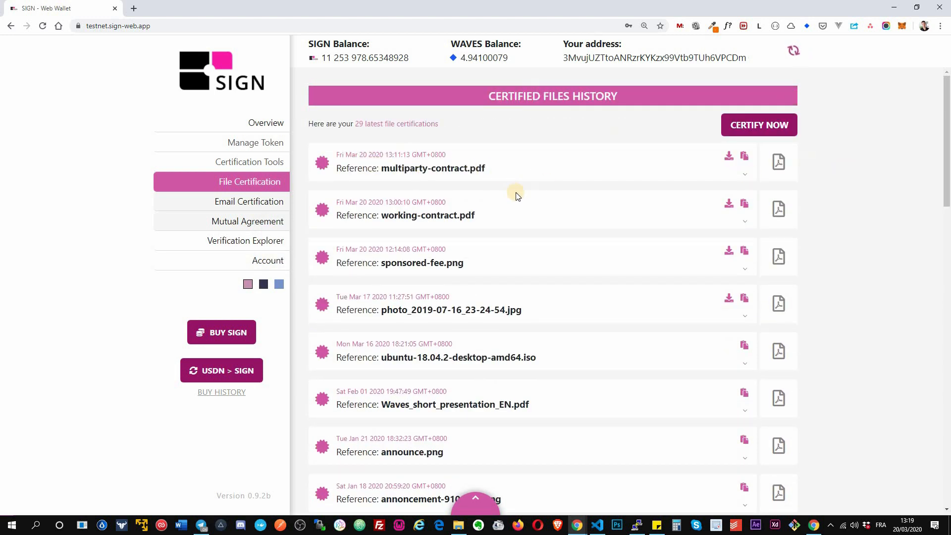
mouse_move(729, 158)
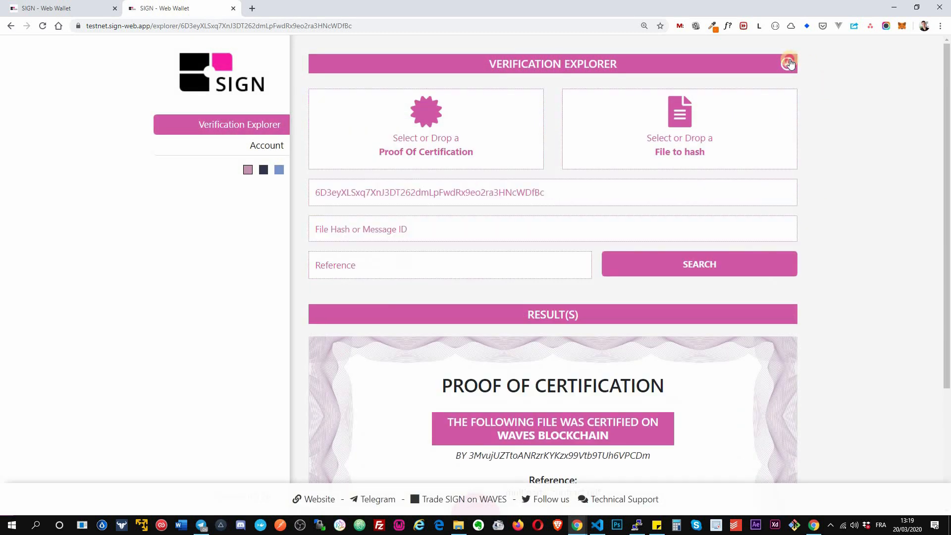
Collapse the verification search form to view the proof alone, then expand it again
left_click(788, 63)
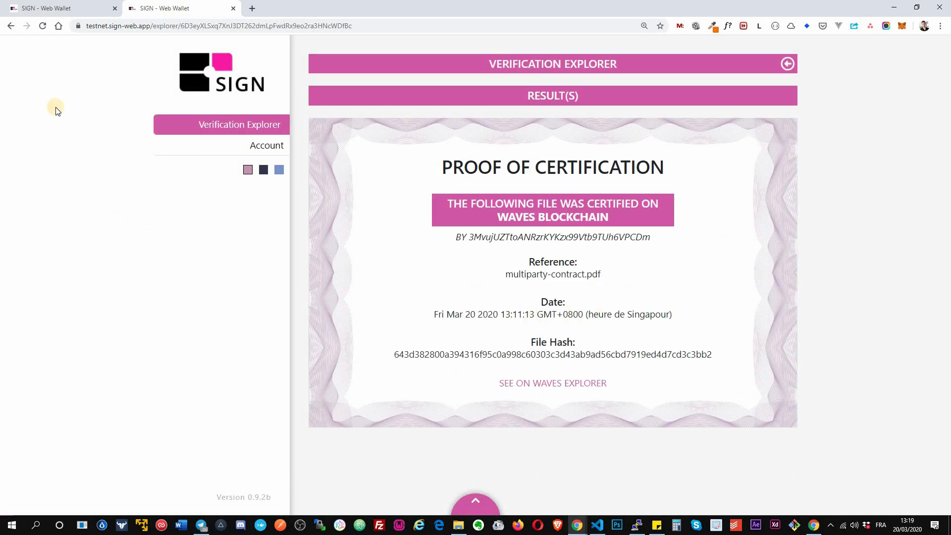
mouse_move(581, 153)
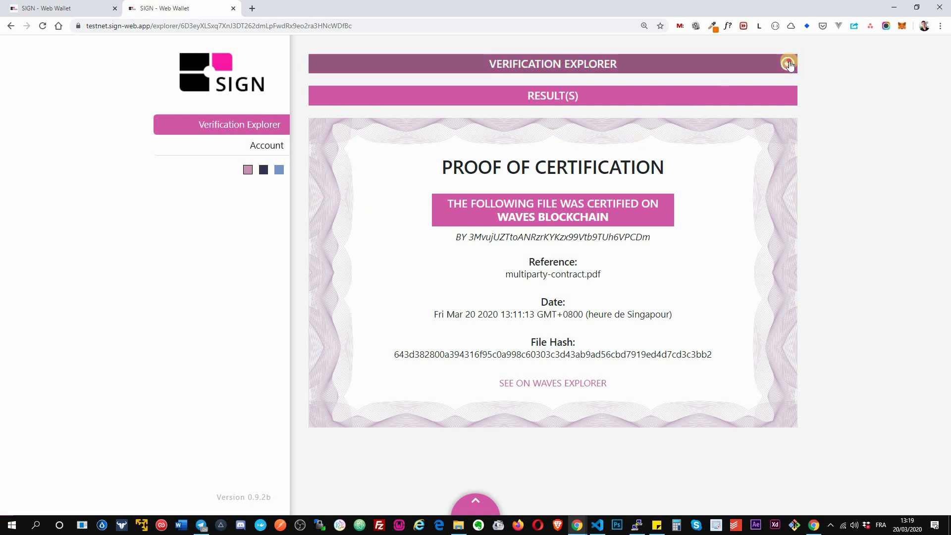
left_click(786, 63)
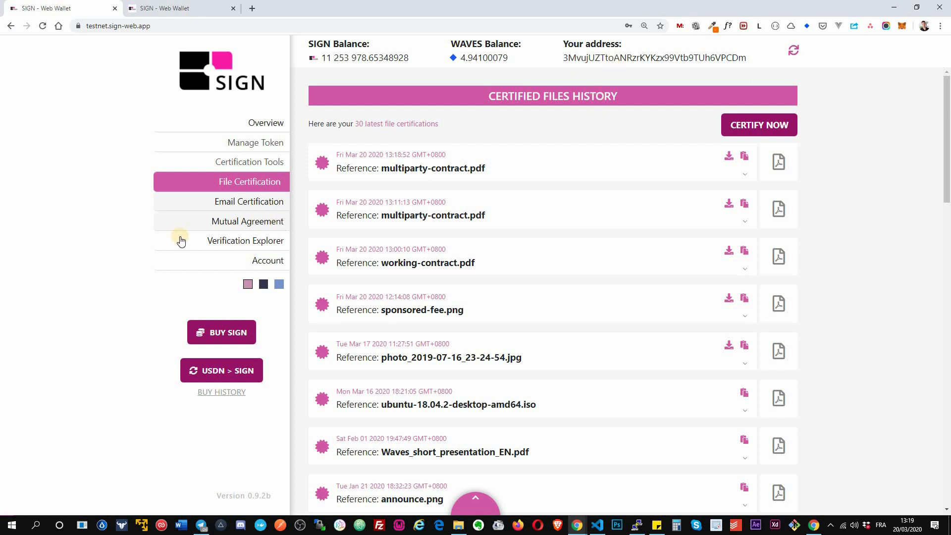
Set a new certified email to use a custom SMTP server, then move on to mutual agreements history
left_click(246, 203)
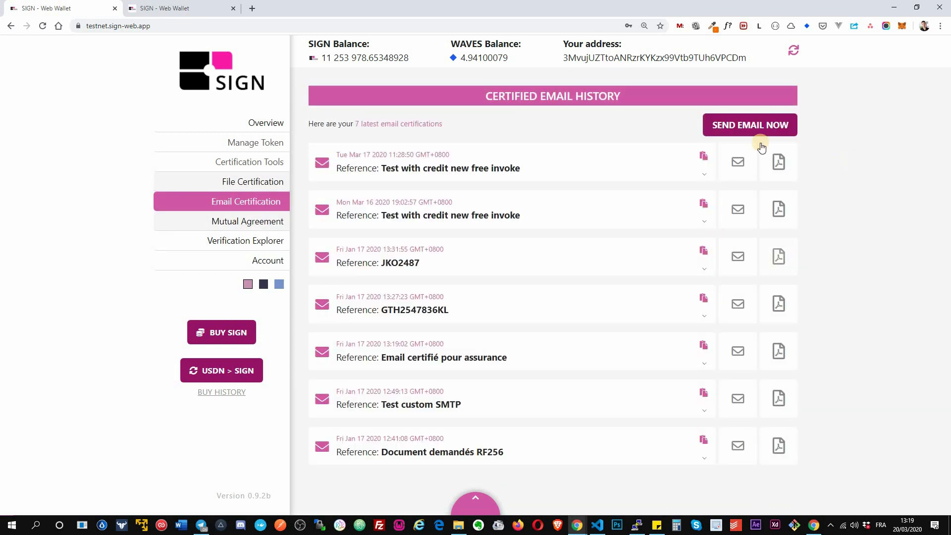
left_click(750, 125)
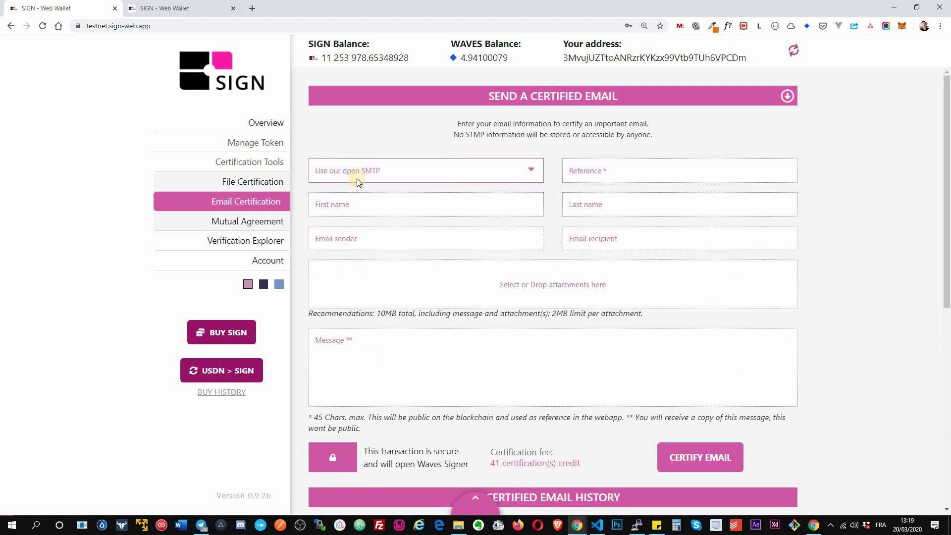
left_click(426, 170)
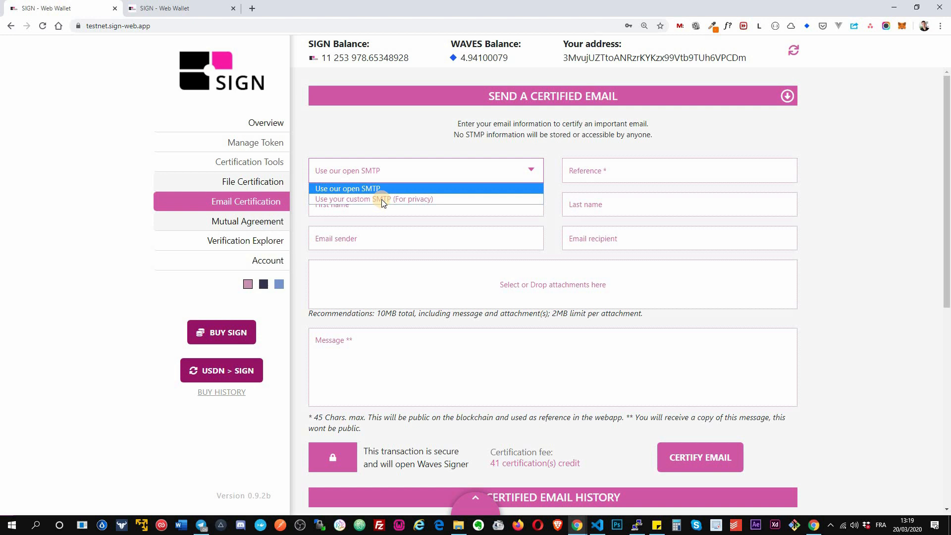
left_click(374, 199)
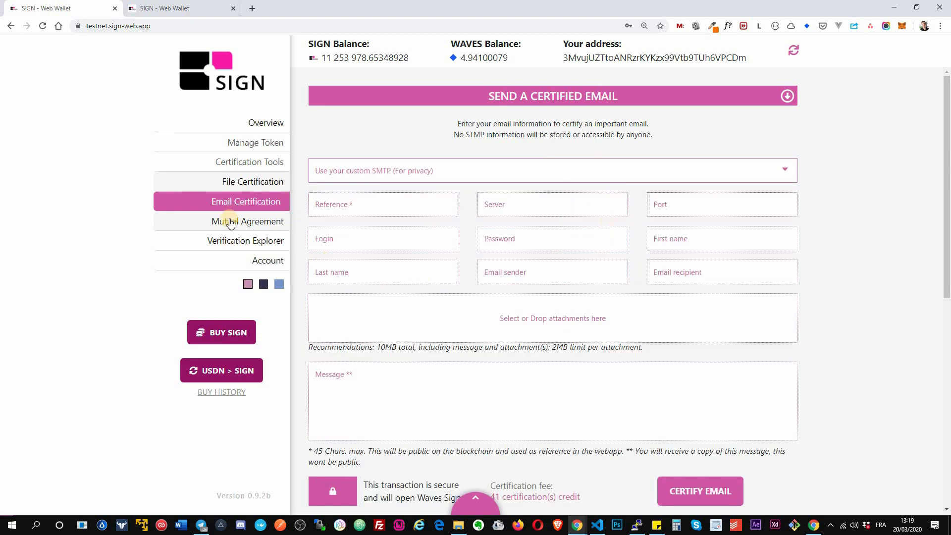
left_click(244, 222)
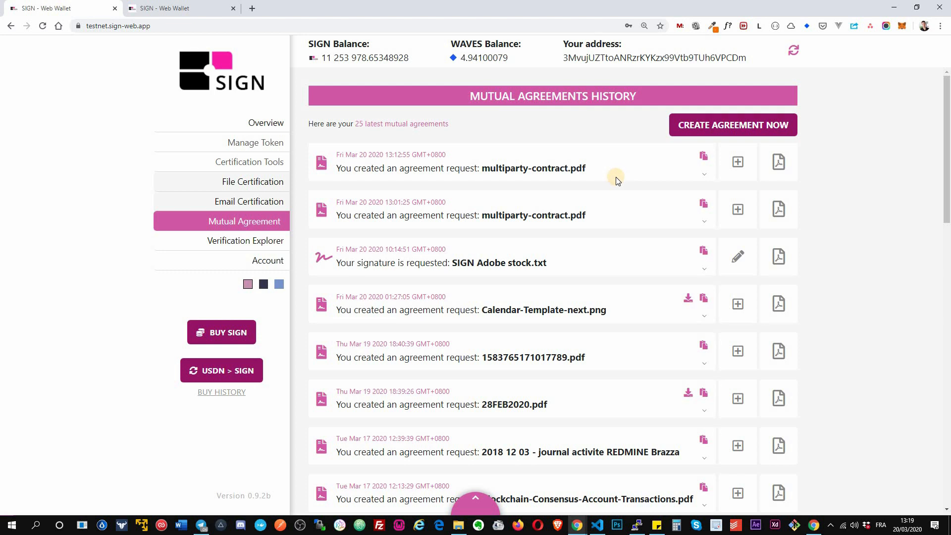
mouse_move(613, 195)
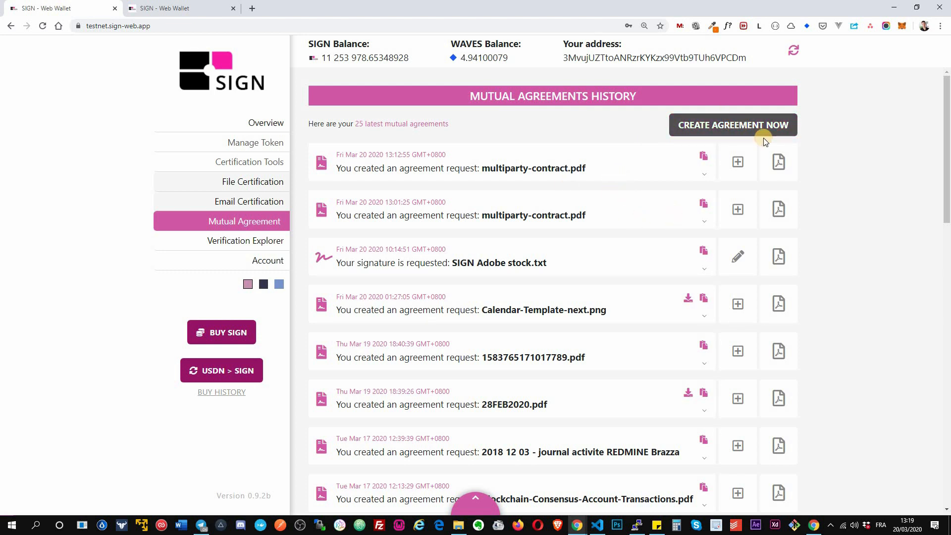
Begin creating a new mutual agreement
left_click(734, 125)
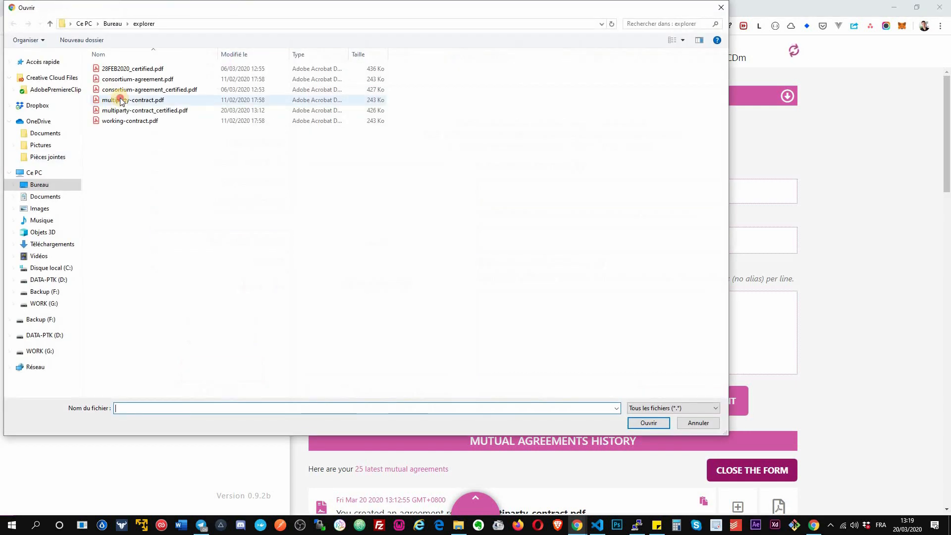
Attach multiparty-contract.pdf and submit the agreement with its four counterpart addresses
double_click(123, 100)
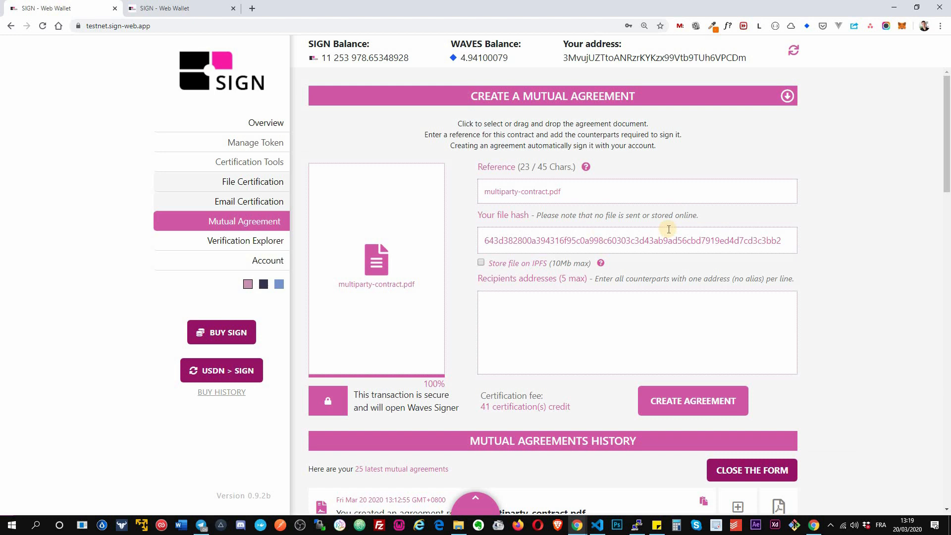
mouse_move(661, 281)
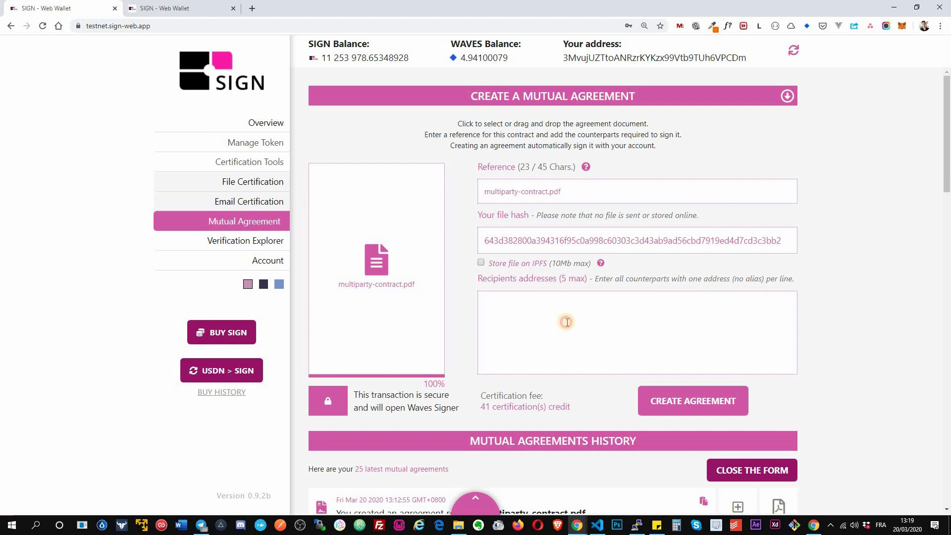
mouse_move(646, 289)
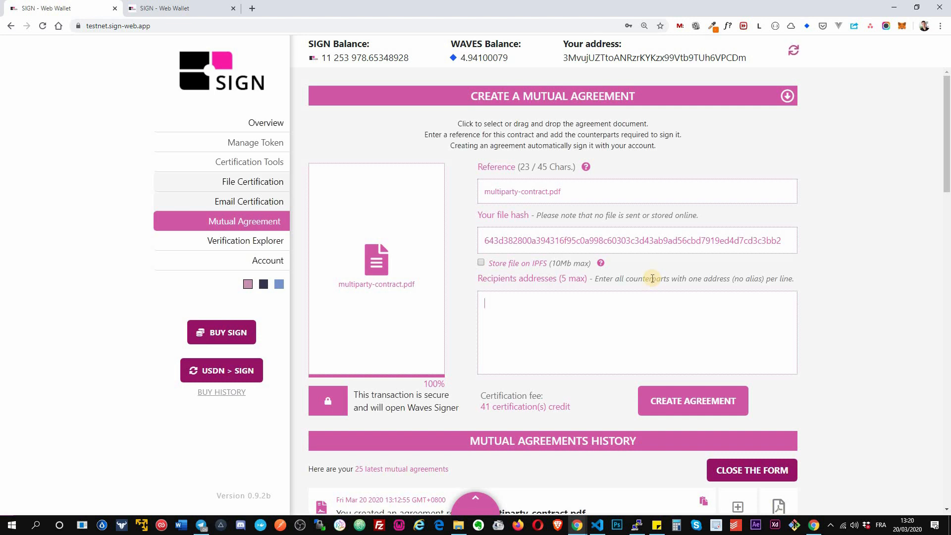
mouse_move(590, 304)
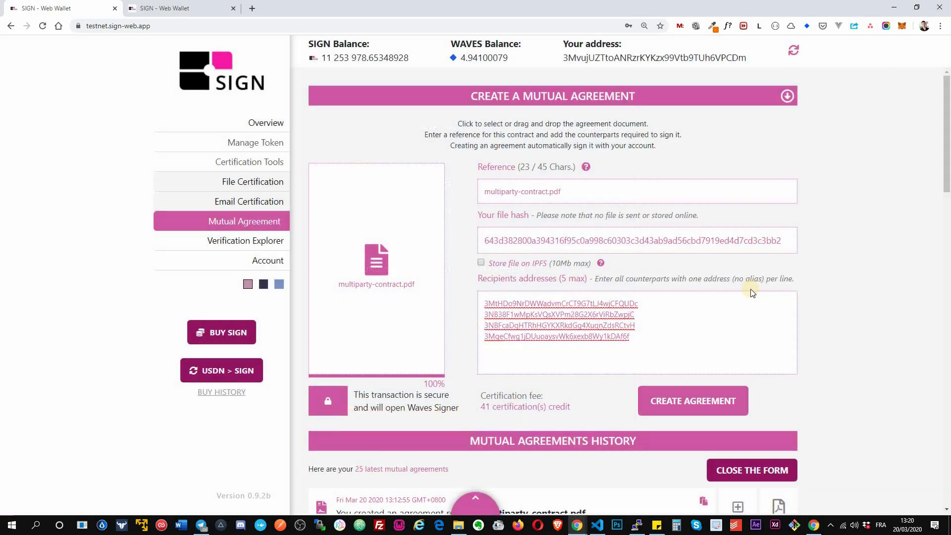
left_click(694, 400)
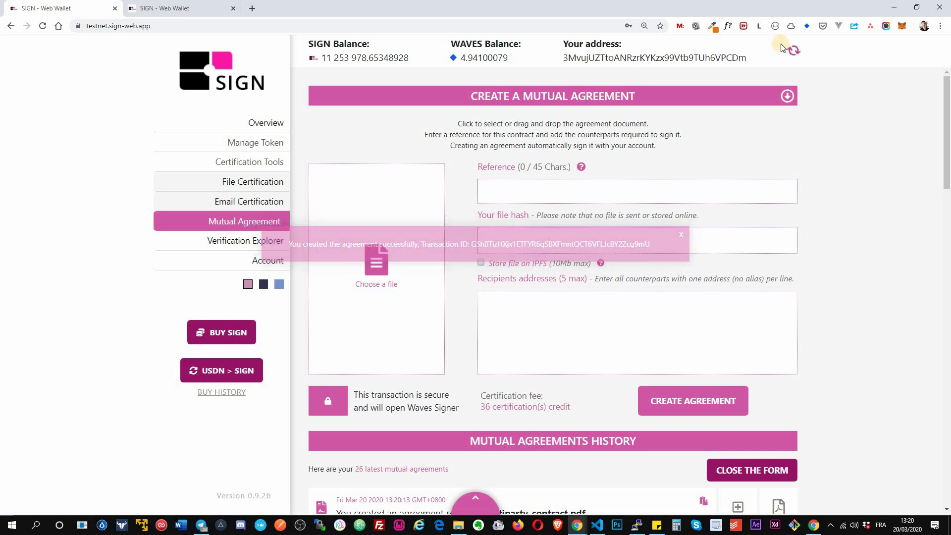
left_click(752, 469)
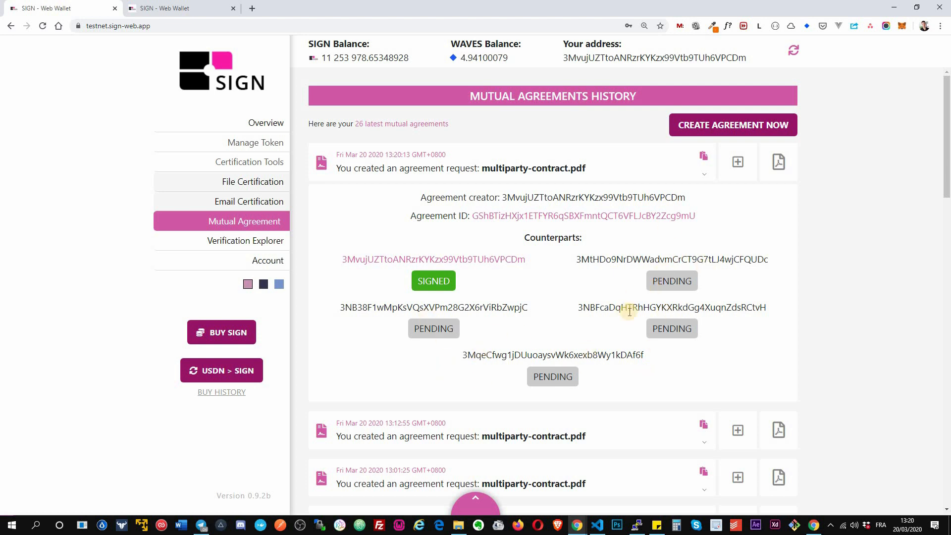
mouse_move(478, 287)
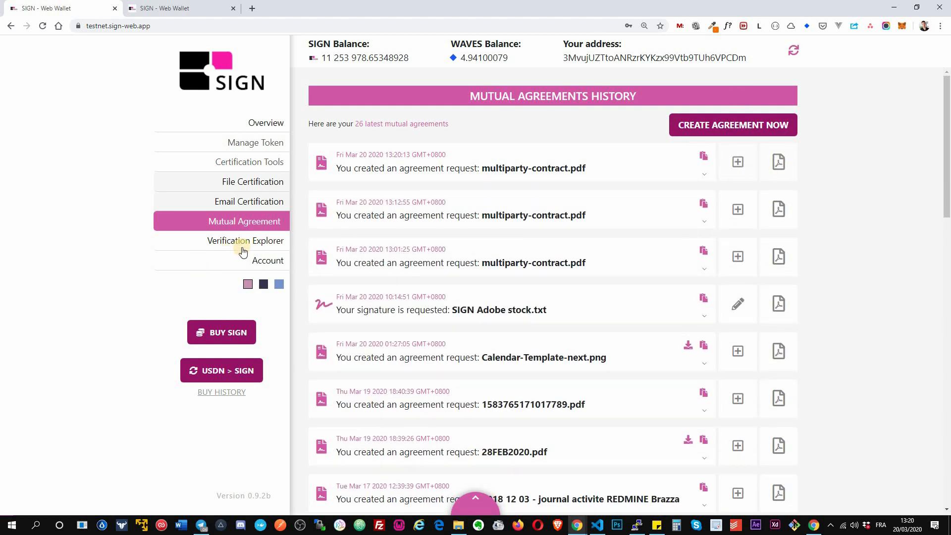
Switch to the Verification Explorer page
left_click(246, 241)
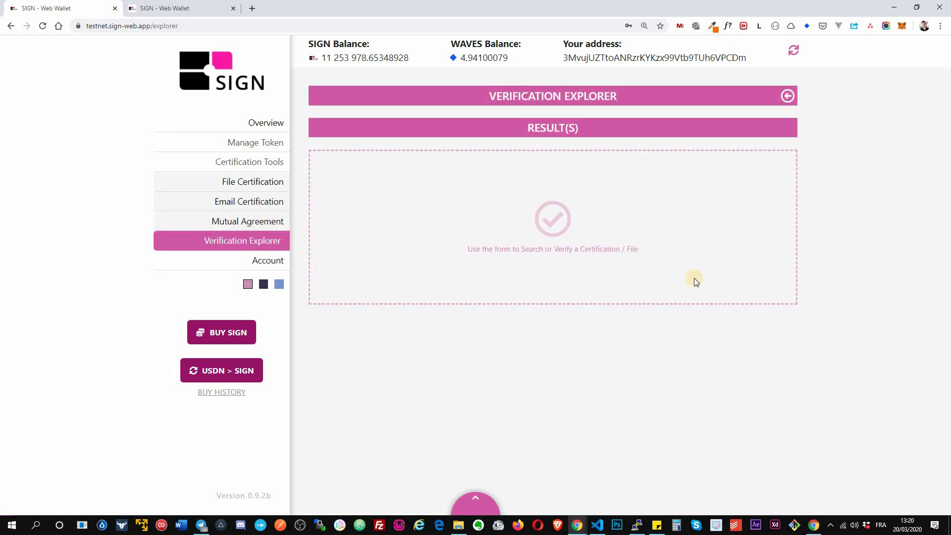
Search the explorer by the pasted file hash and view the proof for multiparty-contract.pdf
left_click(788, 95)
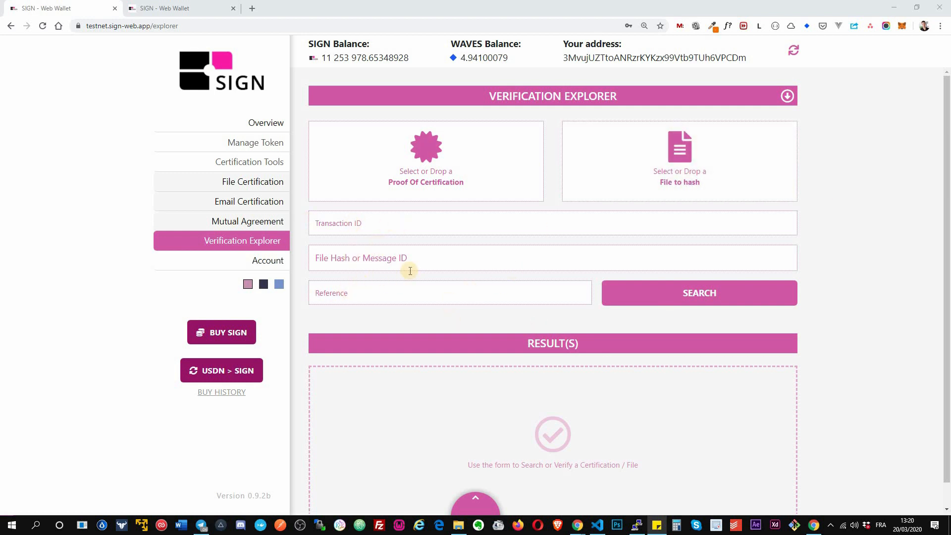
left_click(394, 258)
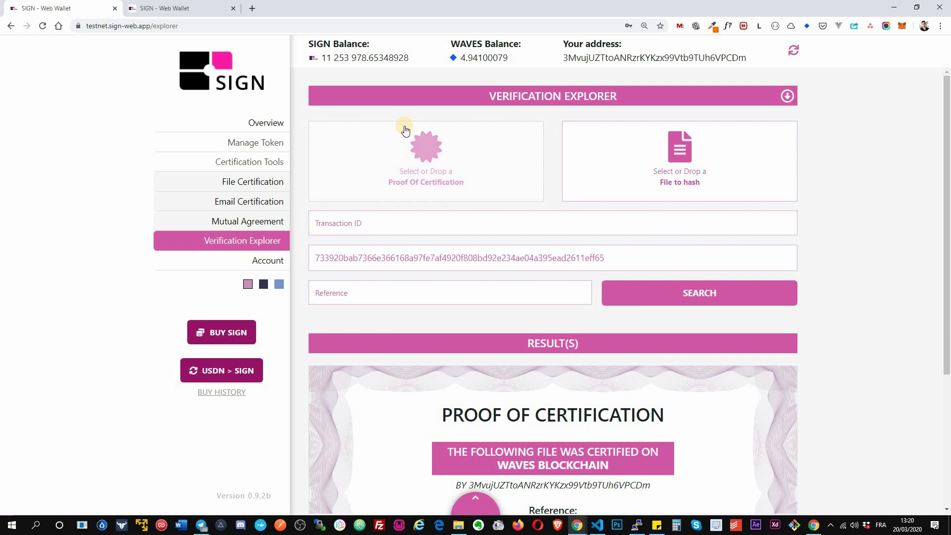
mouse_move(405, 130)
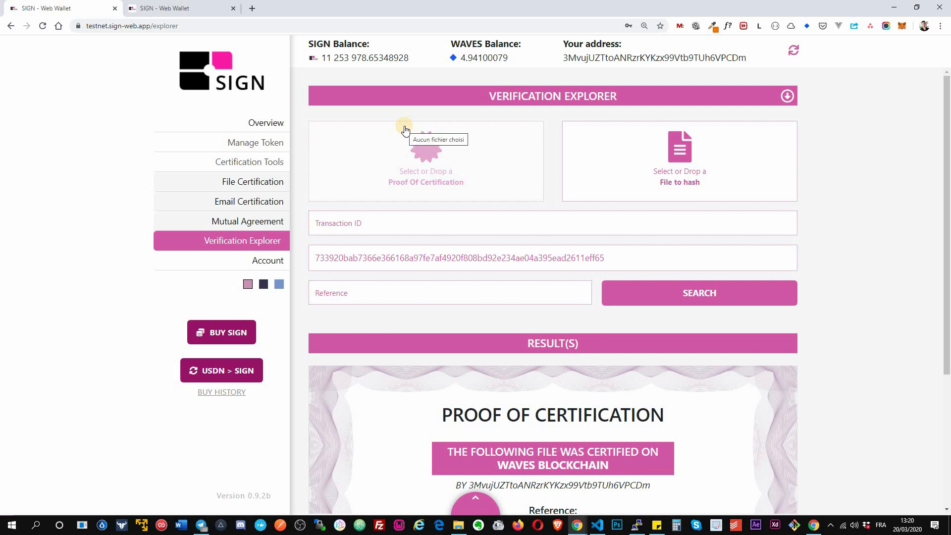
mouse_move(441, 155)
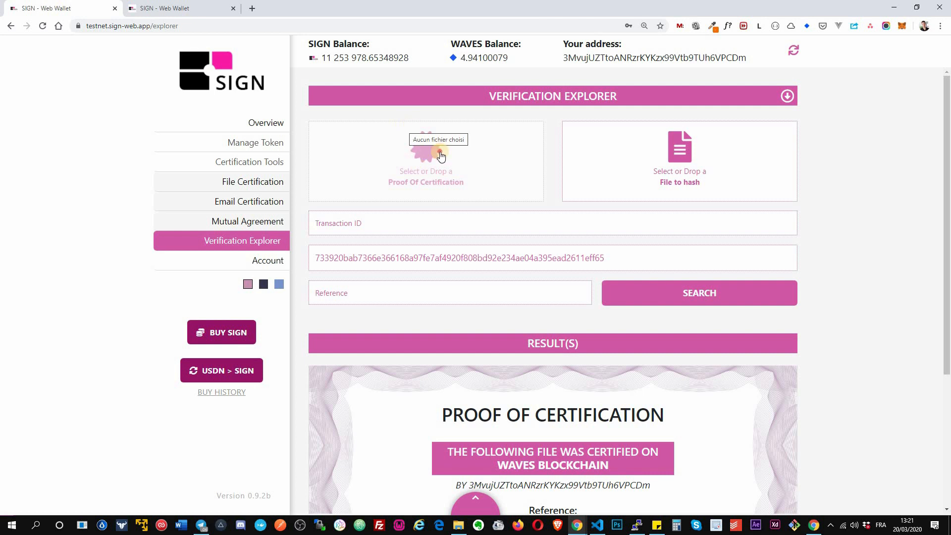
left_click(439, 157)
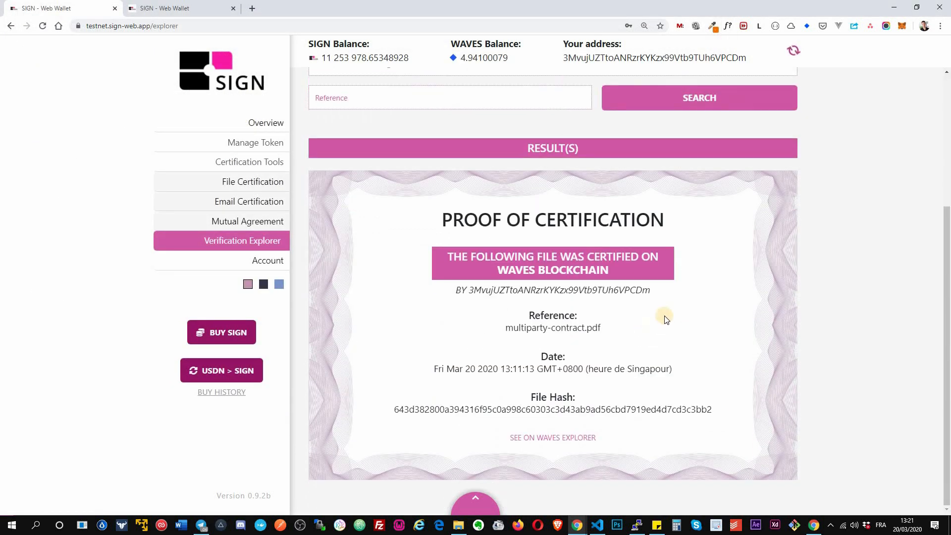
scroll("up", 3)
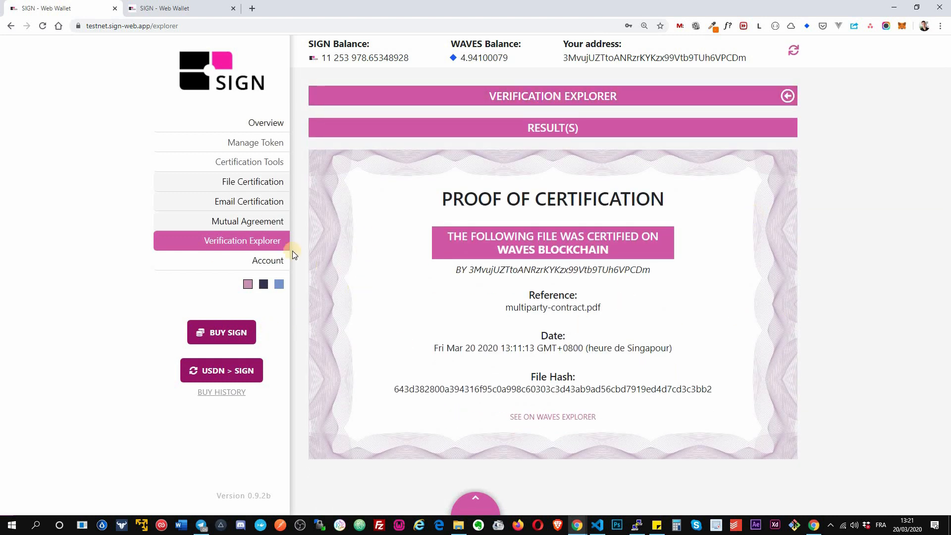
From Account, view fiat BUY SIGN options, then bring up the USDN > SIGN swap
left_click(265, 259)
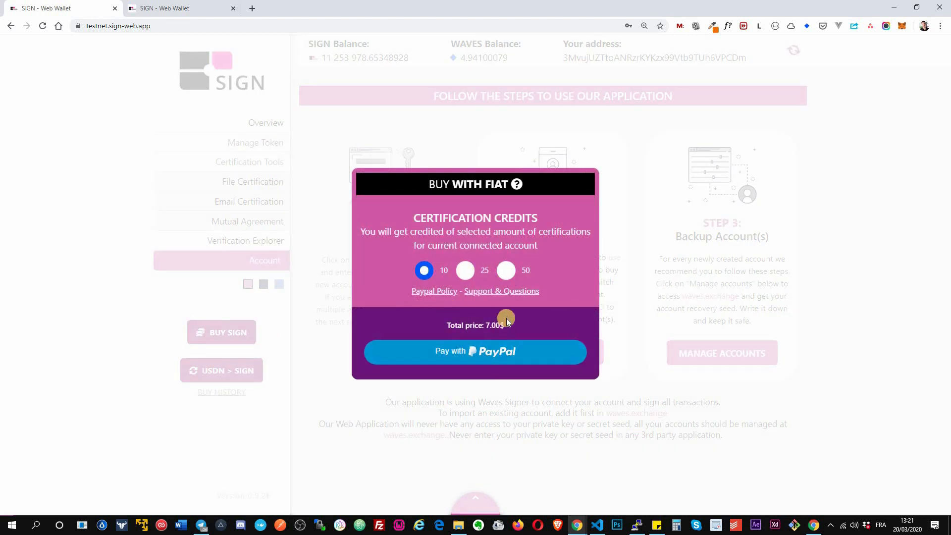
mouse_move(339, 378)
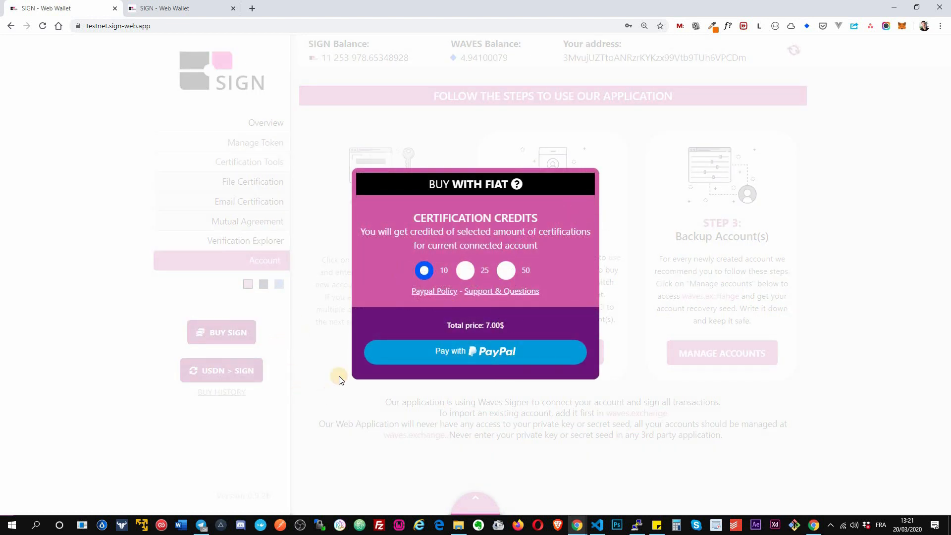
left_click(222, 371)
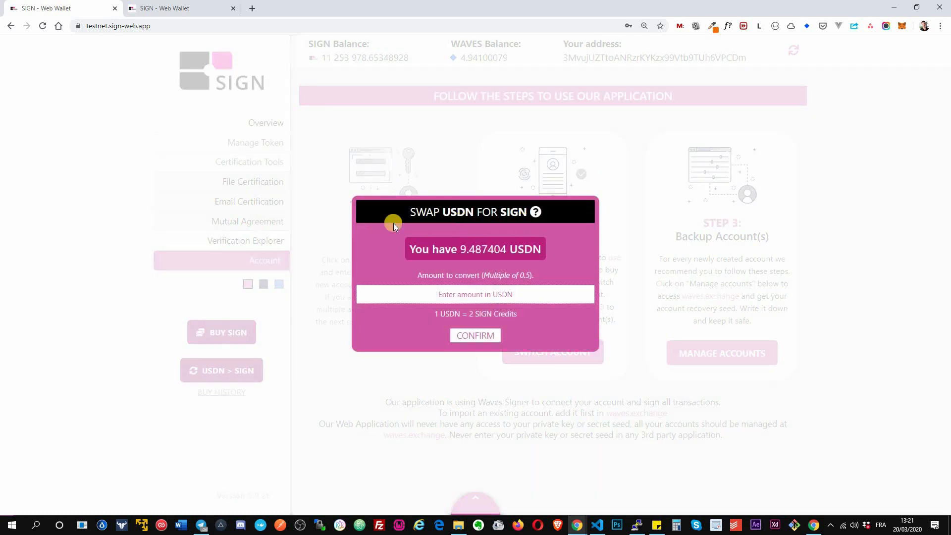
mouse_move(523, 249)
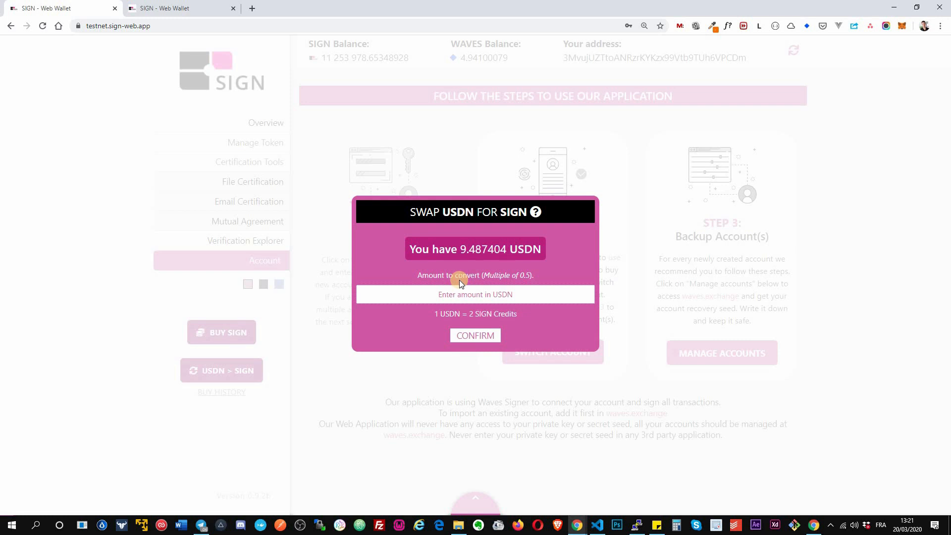
Swap 1 USDN for 2 SIGN credits, confirming the transaction in Waves Signer
left_click(476, 294)
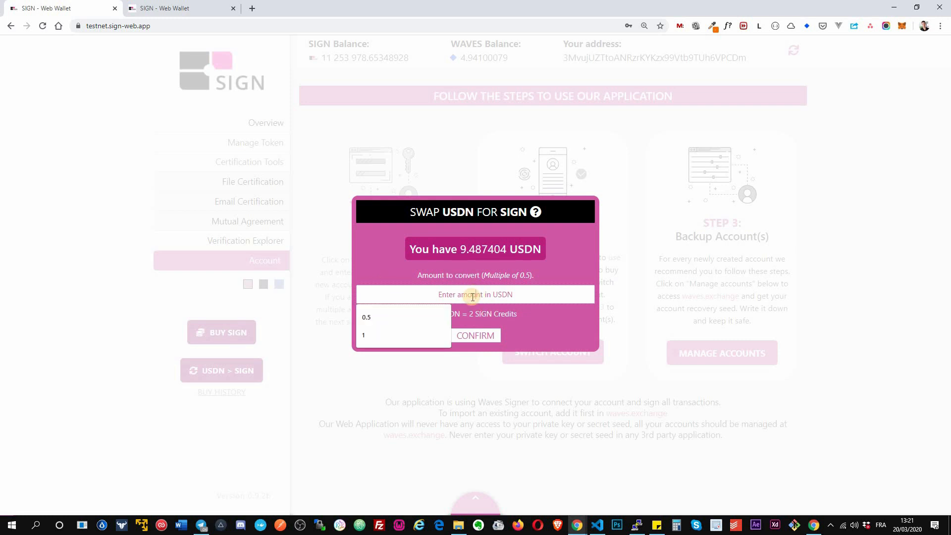
left_click(364, 335)
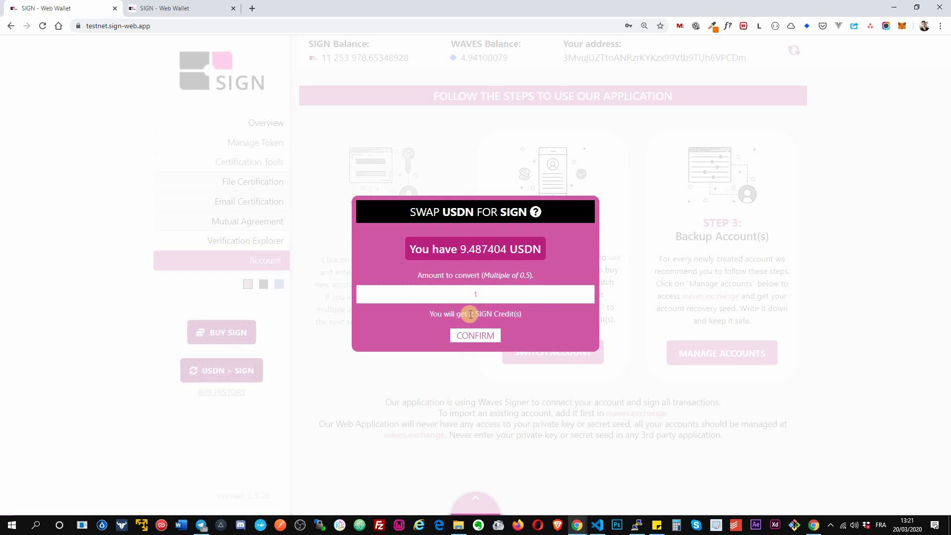
left_click(476, 334)
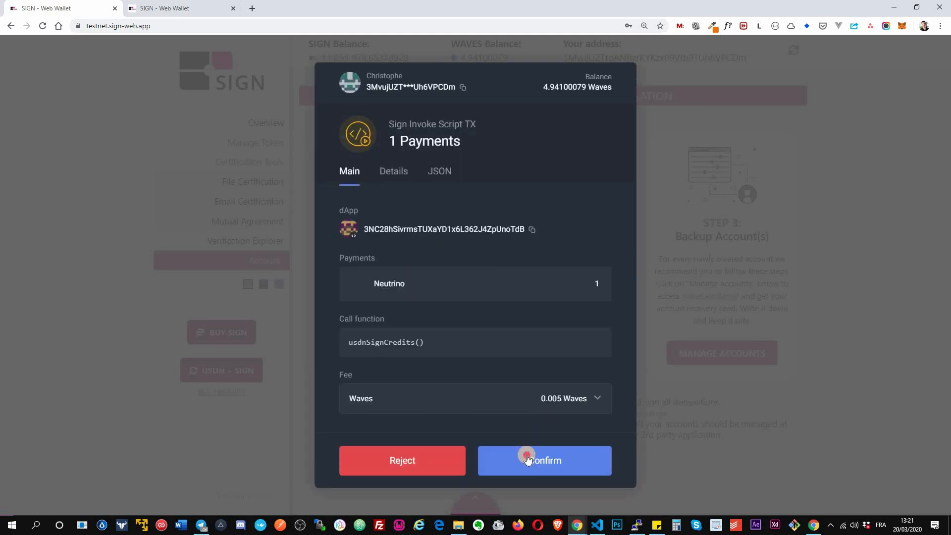
left_click(527, 460)
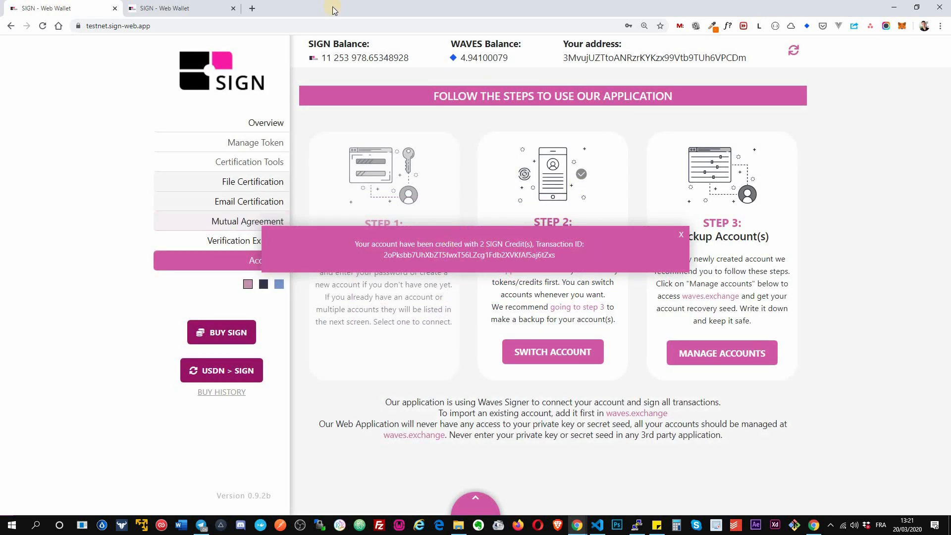
left_click(667, 234)
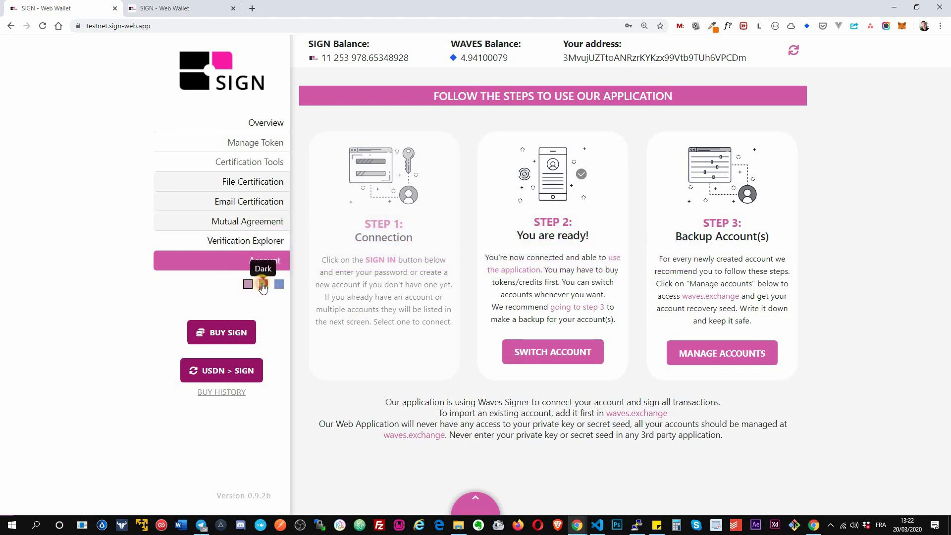
left_click(264, 283)
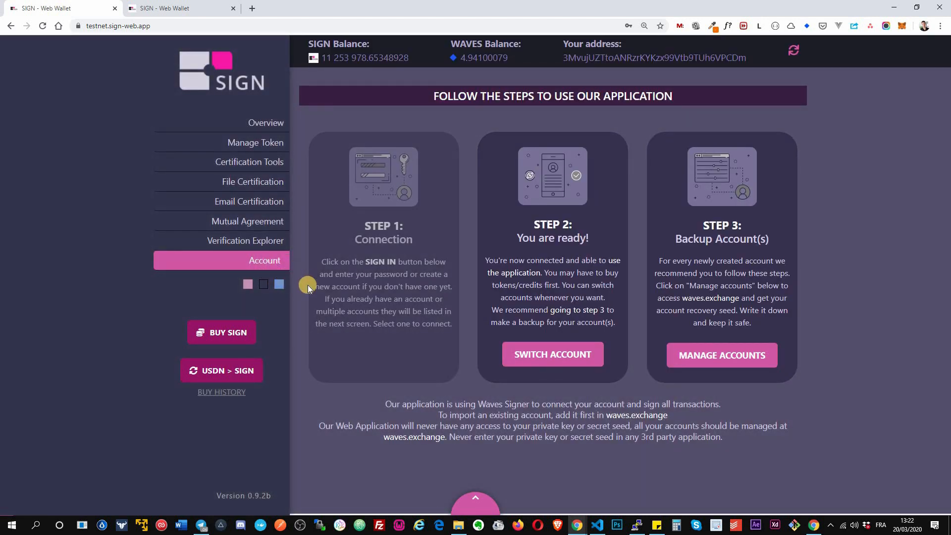
left_click(248, 283)
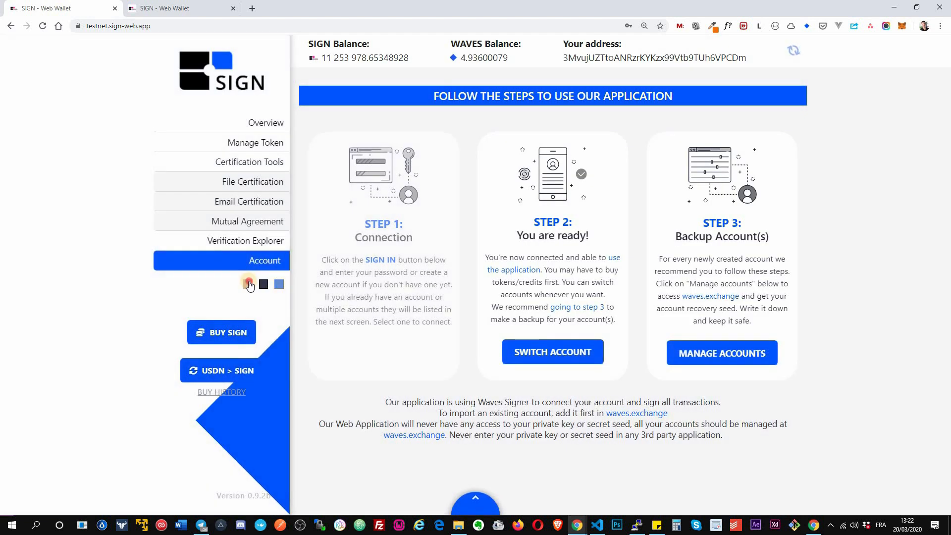
left_click(247, 283)
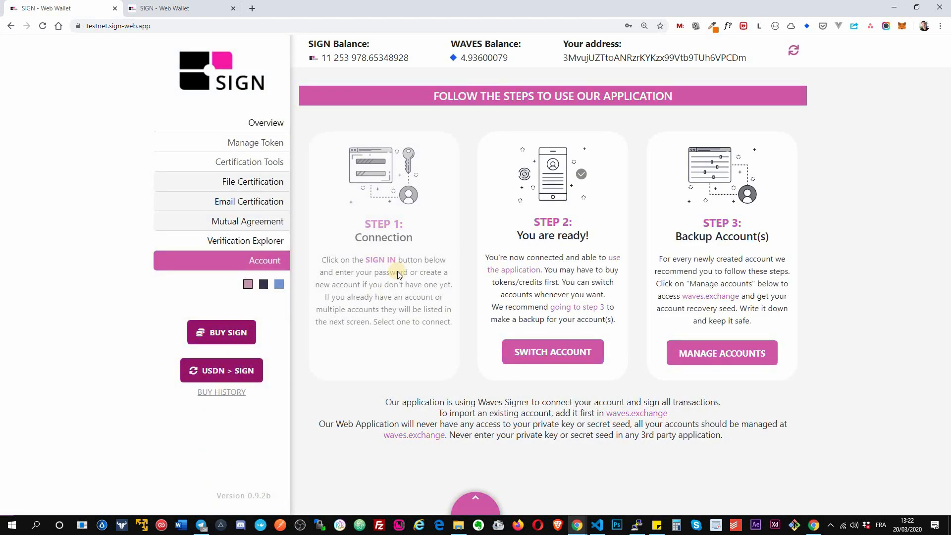